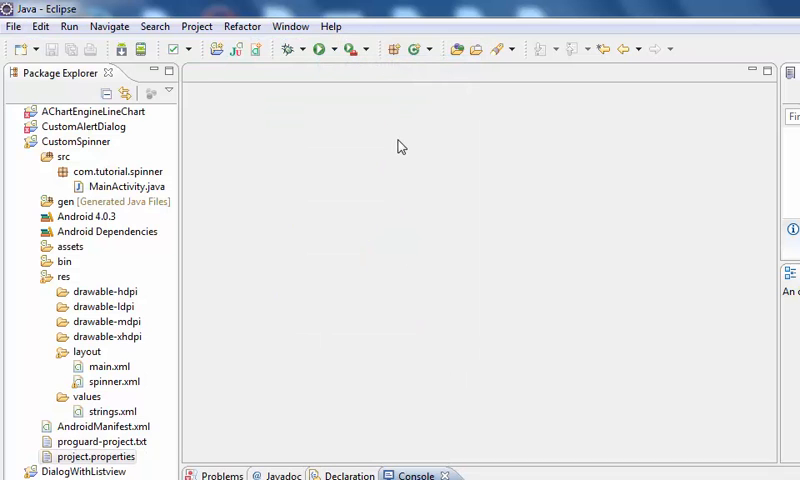
pyautogui.moveTo(400, 224)
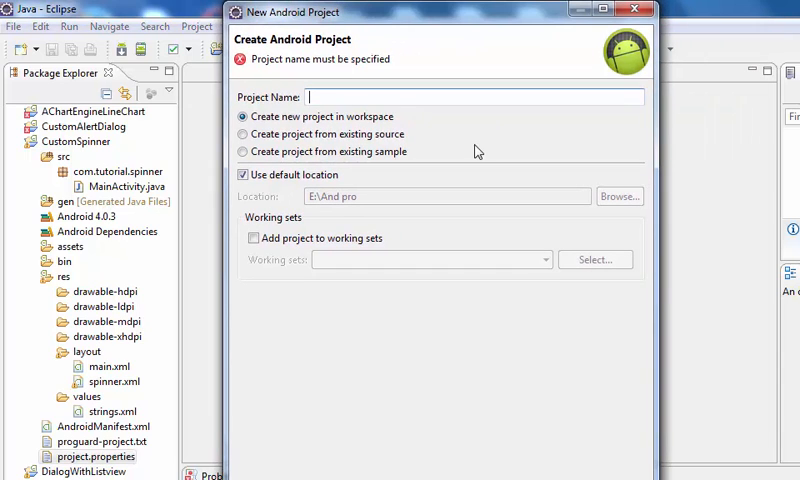
# - Name the new Android project CustomSpinner1 in the project wizard
pyautogui.write('C')
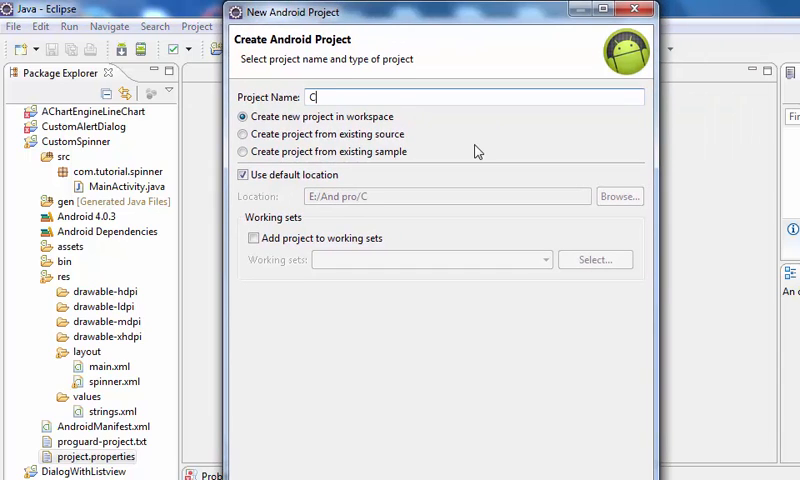
pyautogui.write('ustomSpi')
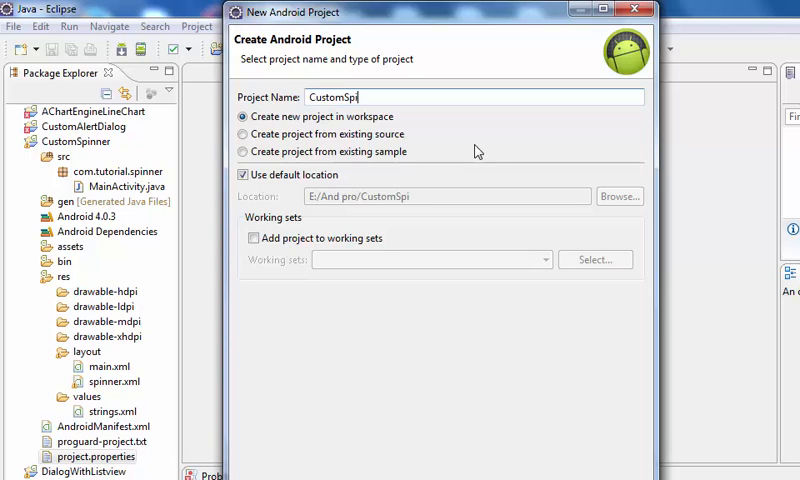
pyautogui.write('nner')
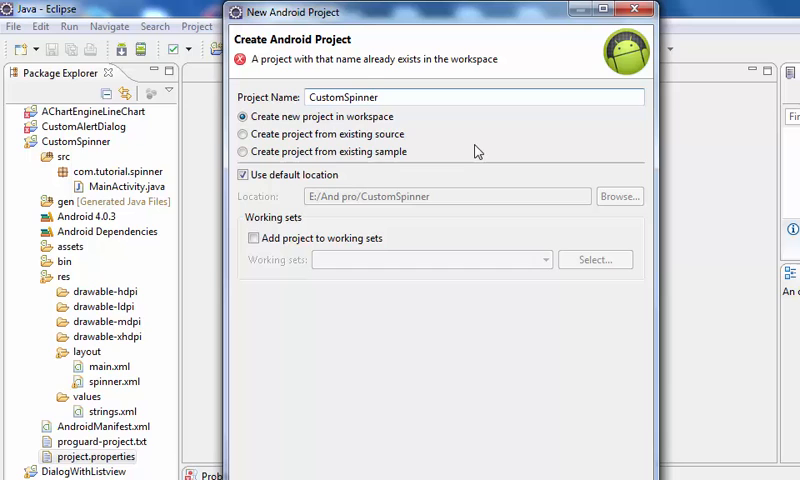
pyautogui.write('1')
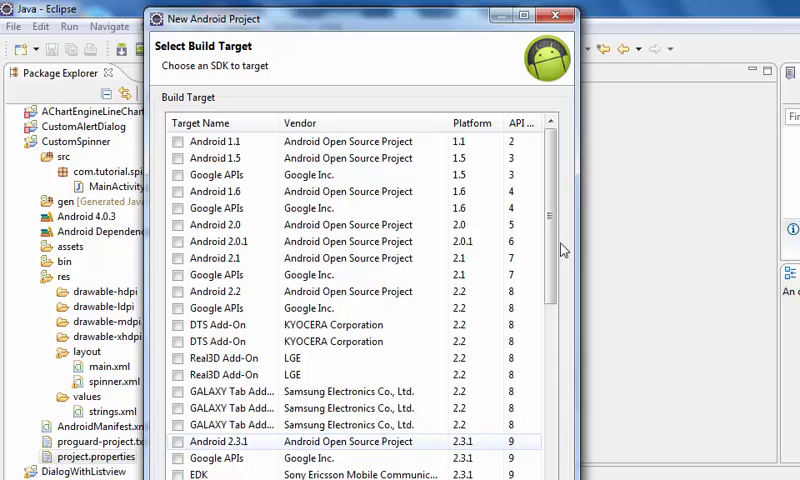
# - Select the Android 2.3.3 (API 10) build target for the project
pyautogui.scroll(-3)
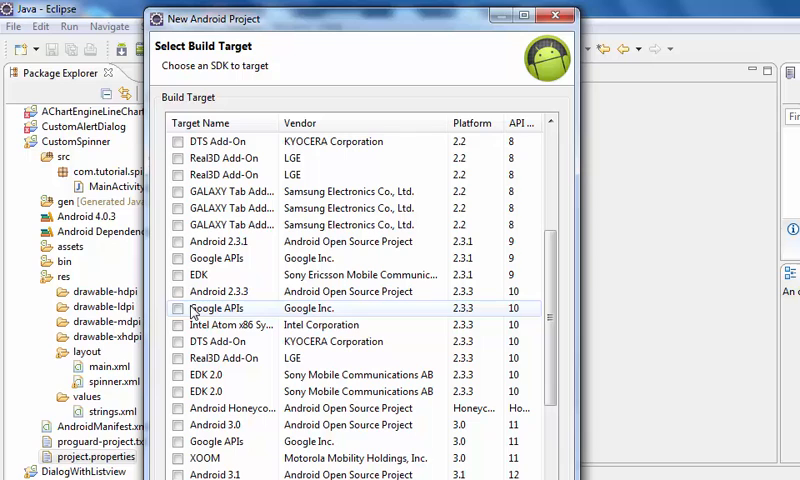
pyautogui.click(178, 292)
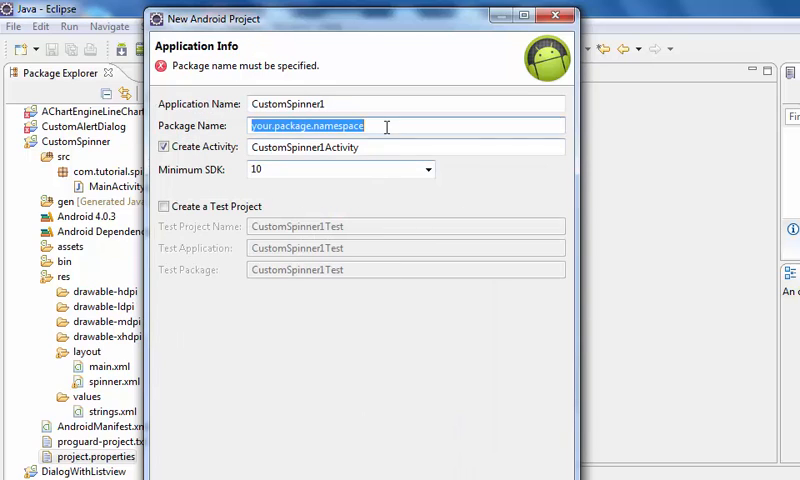
# - Enter package name com.tutorial.spinner1 and finish creating the project
pyautogui.write('your.package.na')
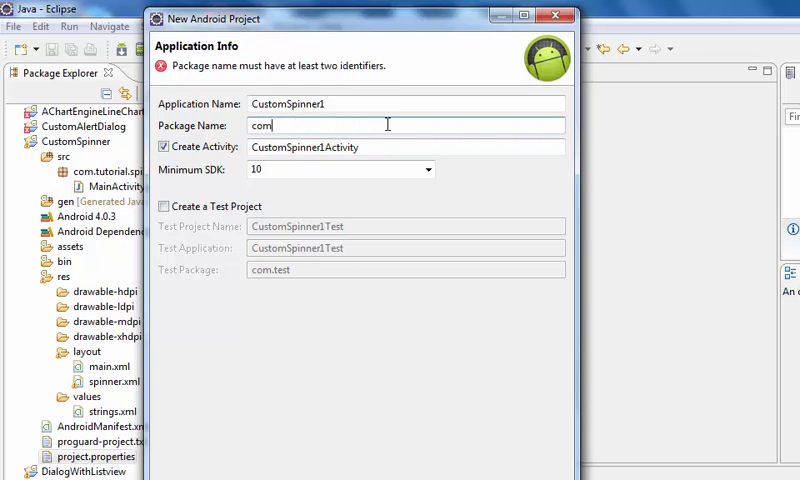
pyautogui.write('.tut')
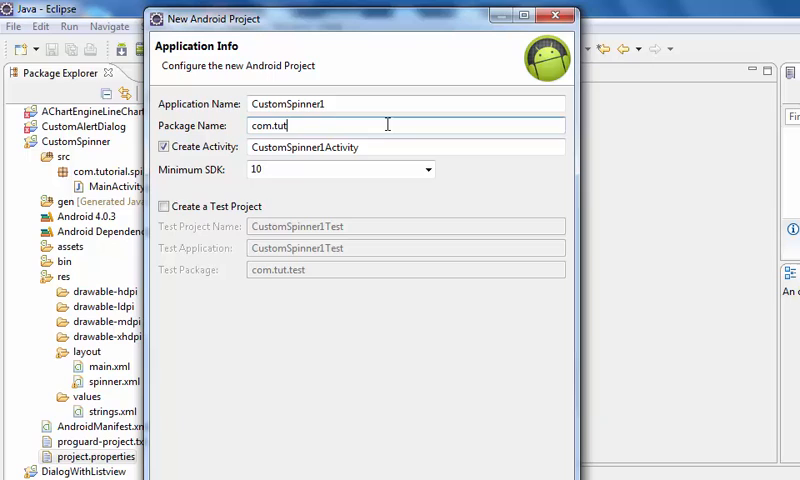
pyautogui.write('o')
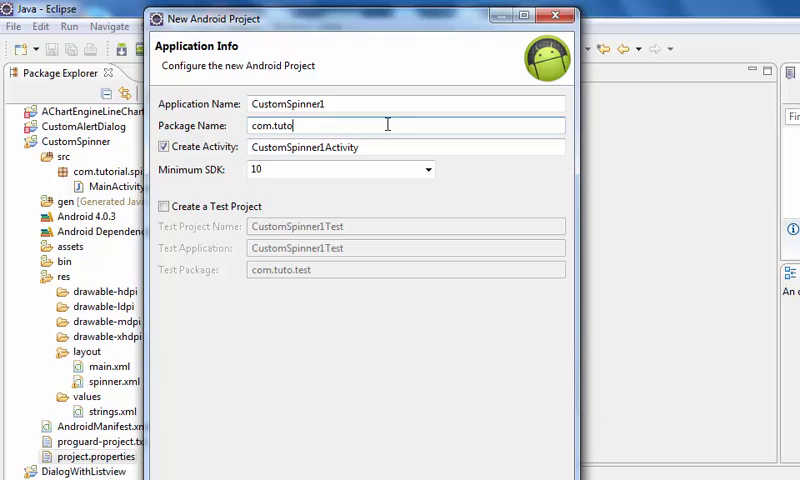
pyautogui.write('rial')
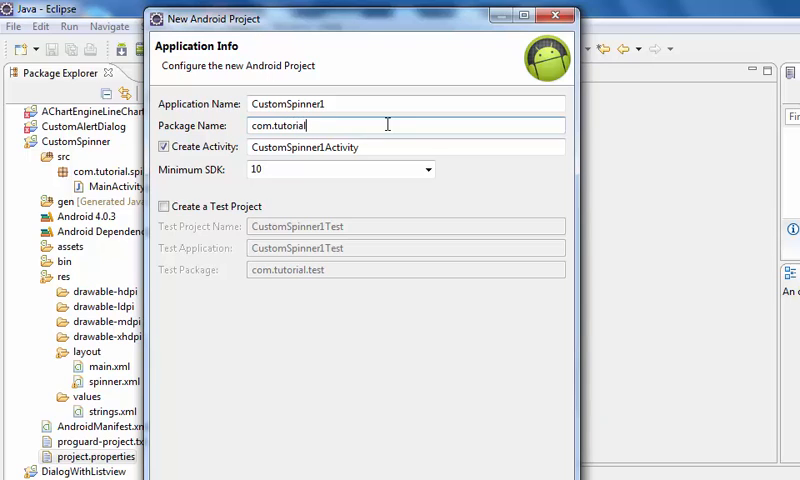
pyautogui.write('.')
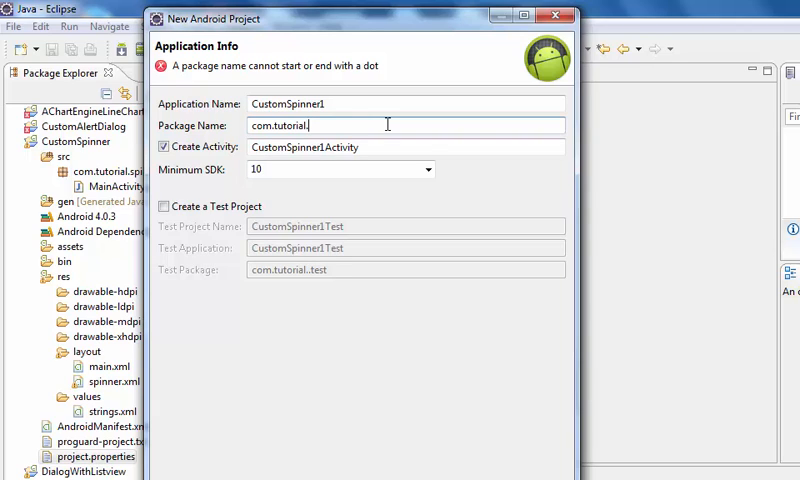
pyautogui.write('spinner')
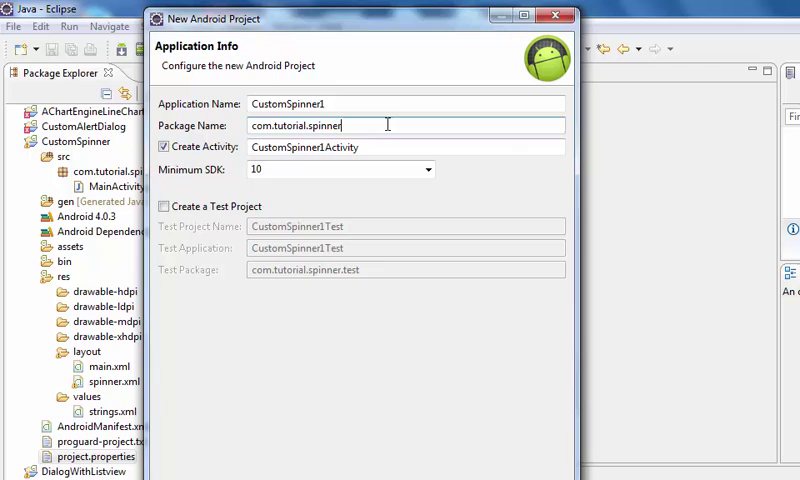
pyautogui.write('1')
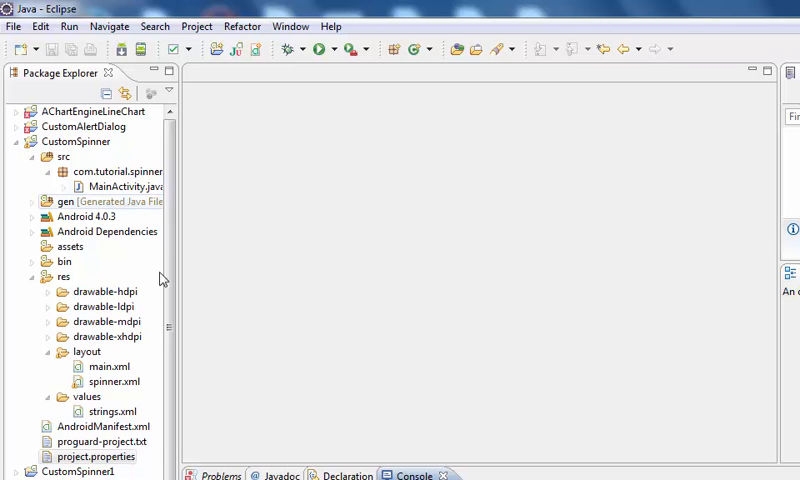
# - Switch to the CustomSpinner1 project and open its MainActivity.java from src
pyautogui.click(16, 140)
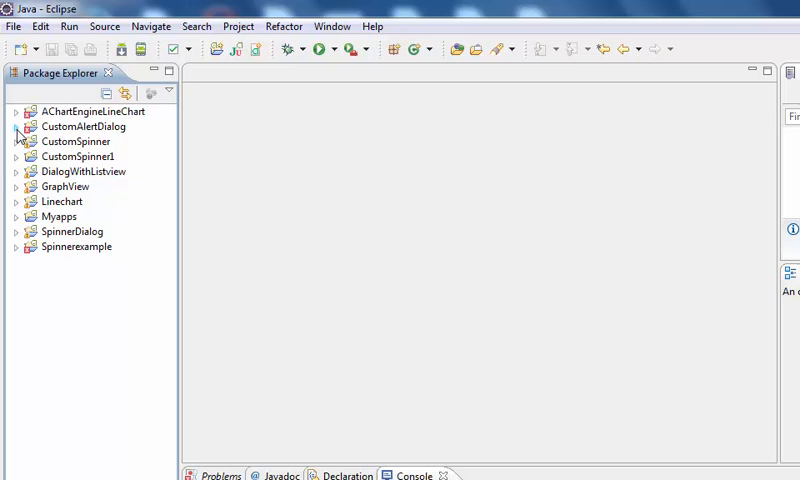
pyautogui.moveTo(16, 164)
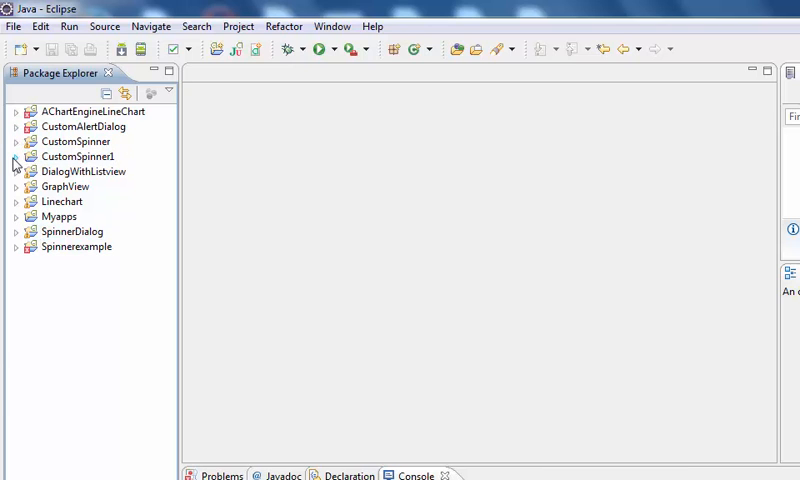
pyautogui.click(16, 156)
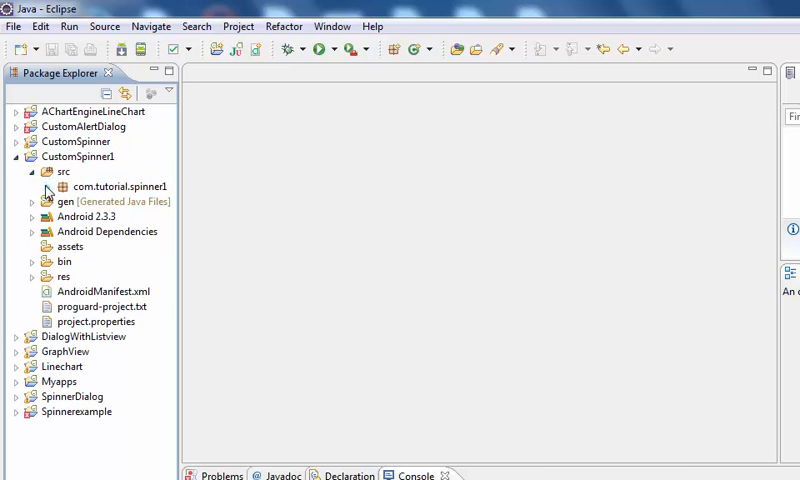
pyautogui.click(34, 188)
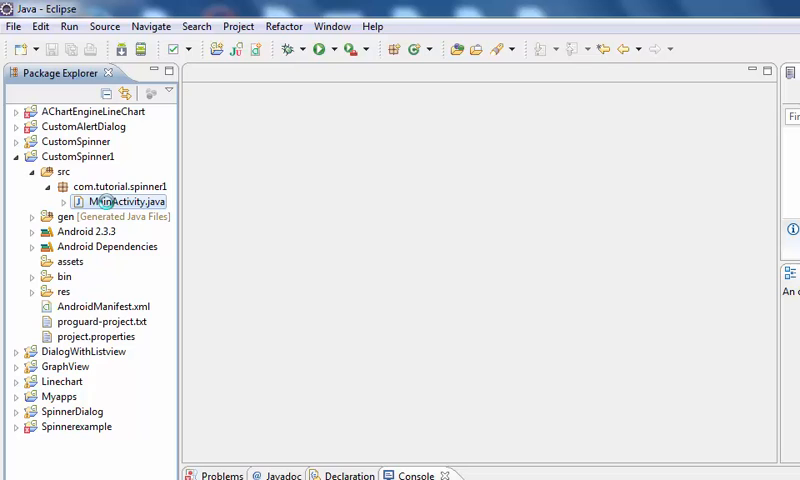
pyautogui.doubleClick(122, 200)
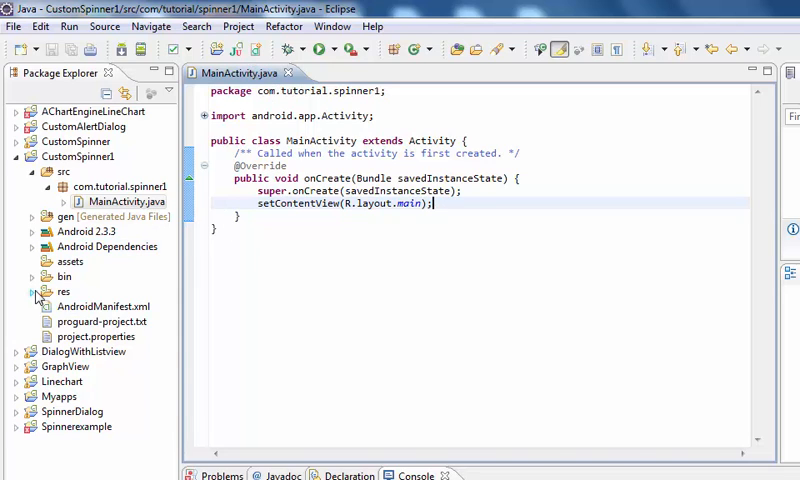
# - Expand res > layout to reveal the project's main.xml layout file
pyautogui.click(36, 292)
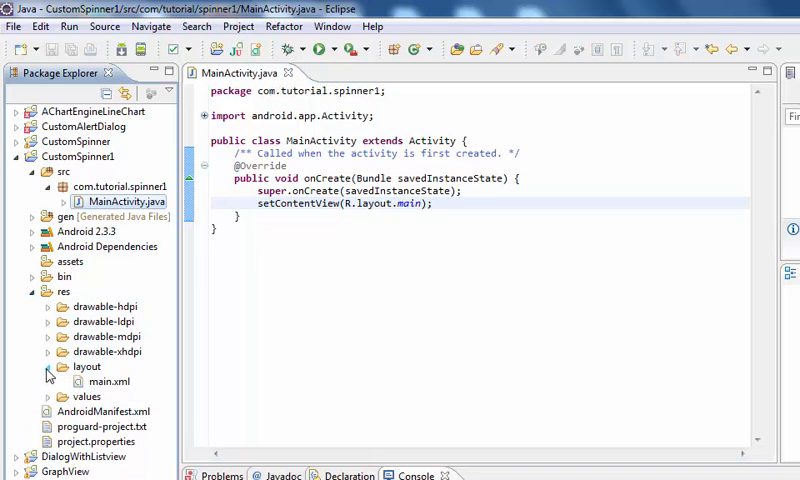
pyautogui.click(110, 380)
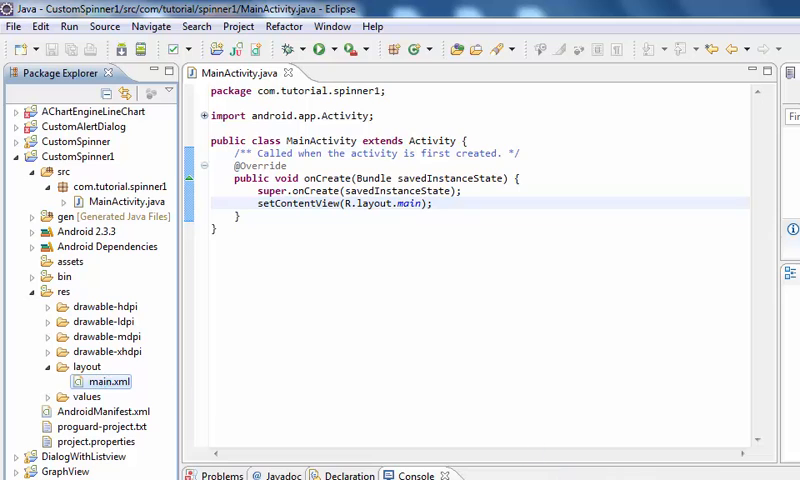
# - In main.xml delete the default TextView, switch the root to RelativeLayout and start a new TextView
pyautogui.doubleClick(108, 380)
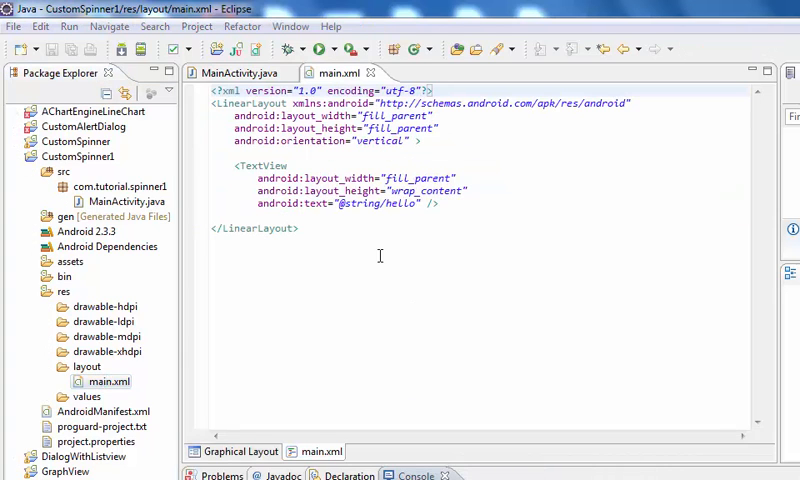
pyautogui.moveTo(232, 164); pyautogui.dragTo(436, 204)
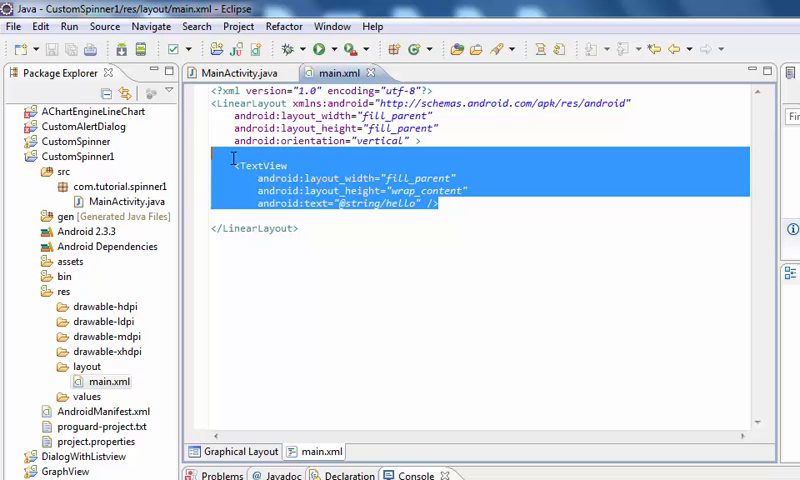
pyautogui.press('Delete')
pyautogui.write('Relativ')
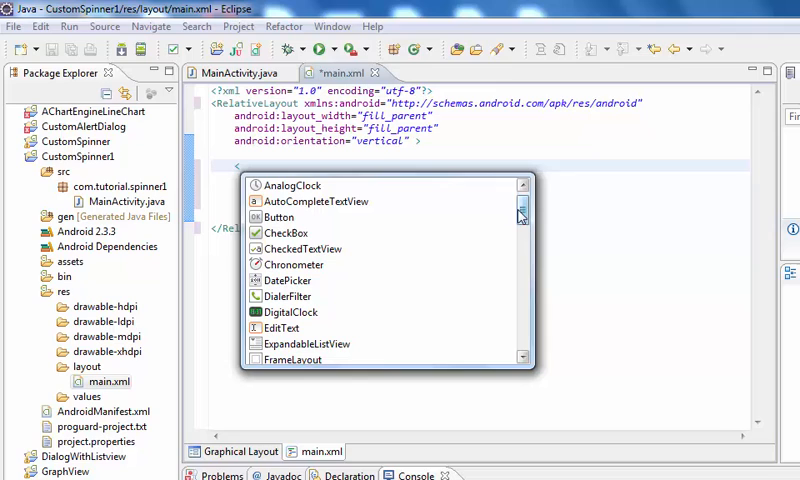
pyautogui.scroll(-3)
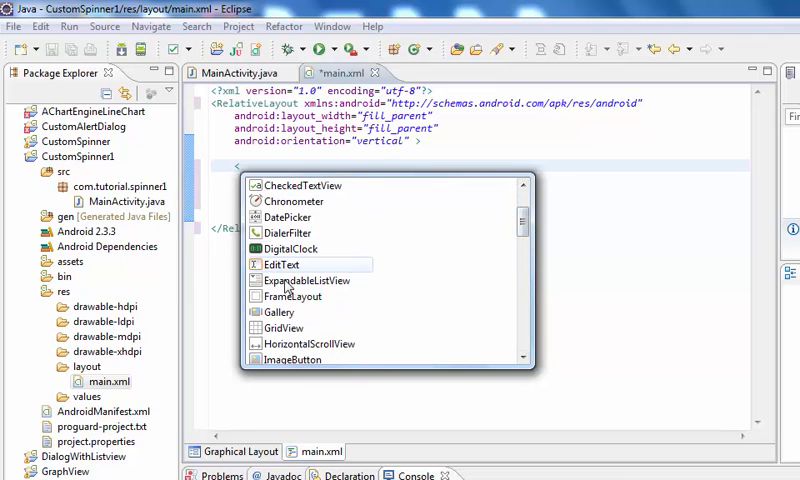
pyautogui.scroll(-3)
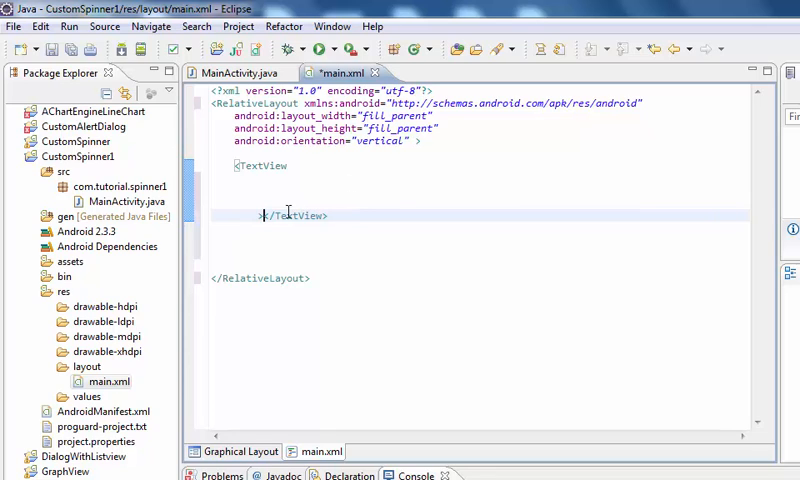
# - Give the TextView wrap_content layout_height and layout_width via content assist
pyautogui.write('android:layout_height="wrap_content')
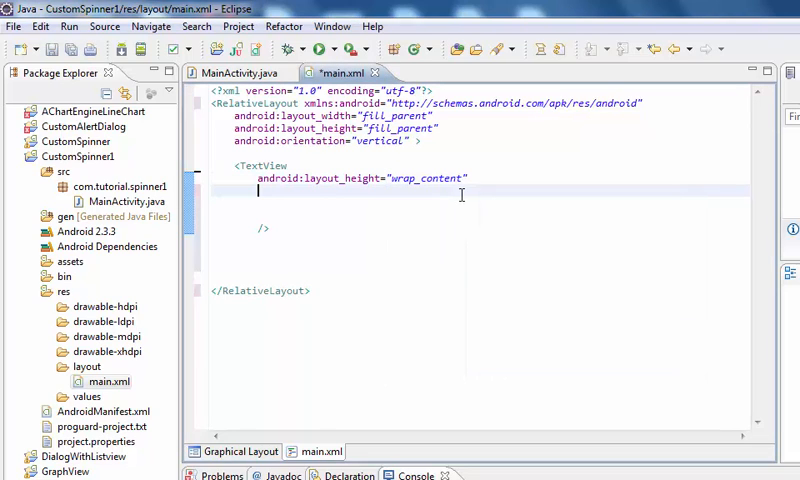
pyautogui.write('android:')
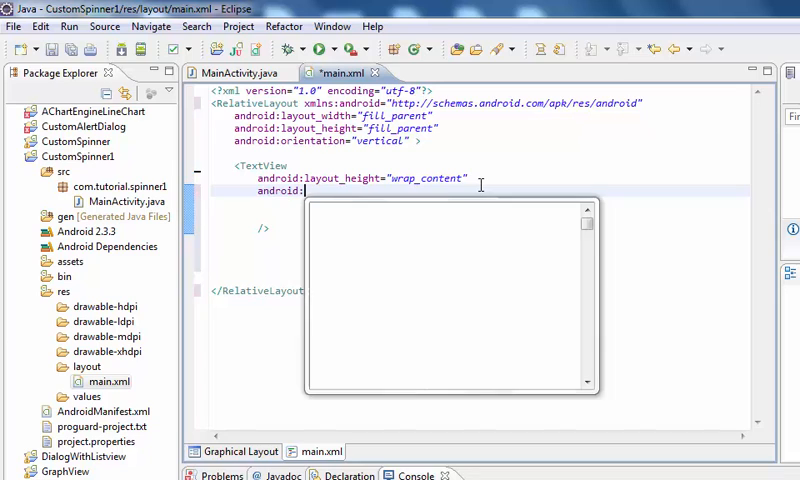
pyautogui.write('la')
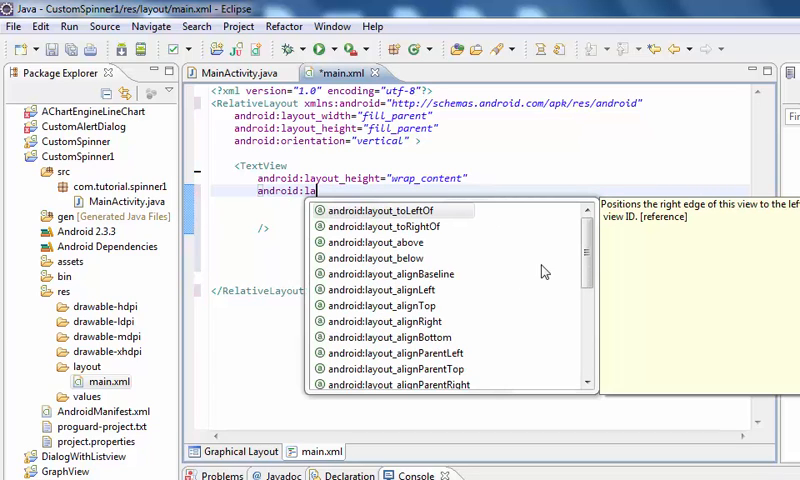
pyautogui.scroll(-3)
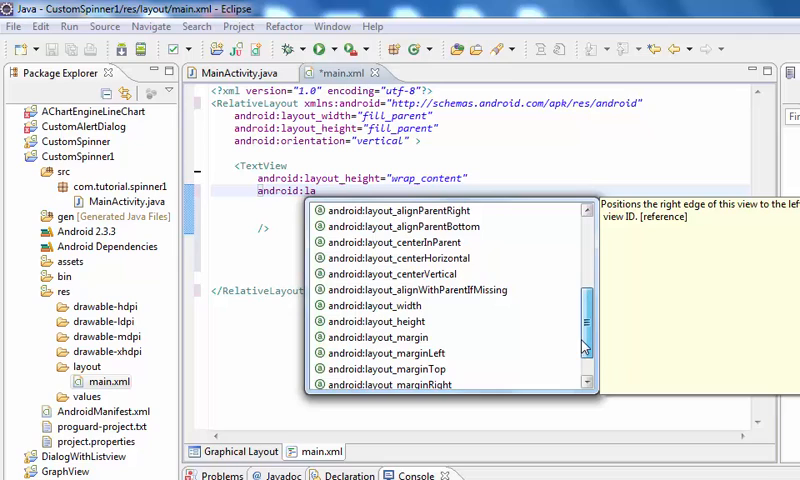
pyautogui.scroll(3)
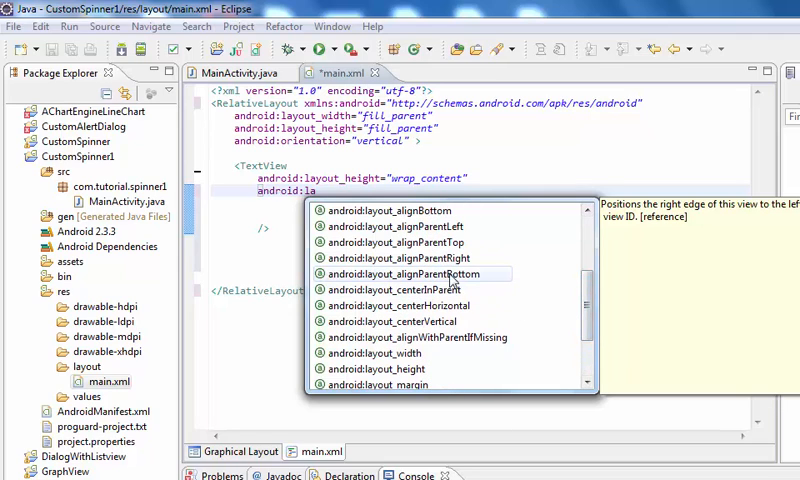
pyautogui.scroll(-3)
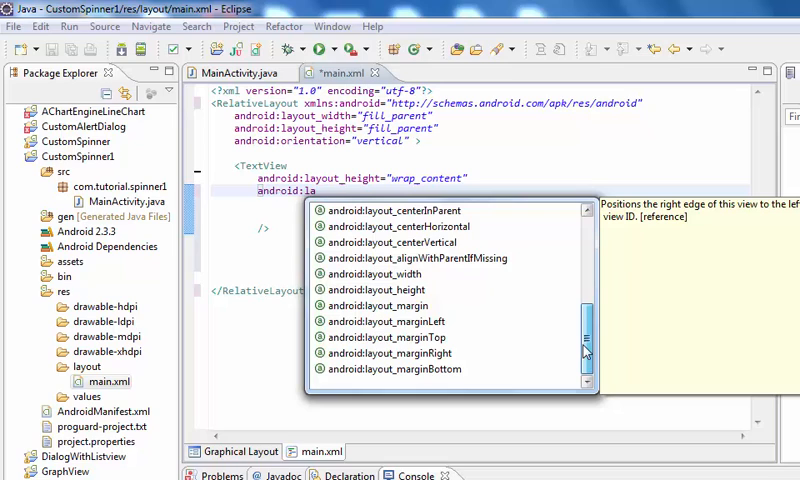
pyautogui.scroll(3)
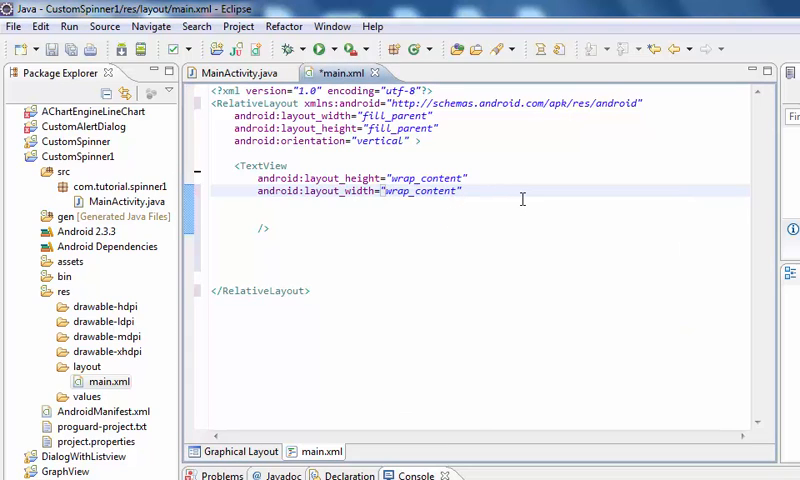
# - Set the TextView's textSize to 30dp and begin its next android attribute
pyautogui.write('an')
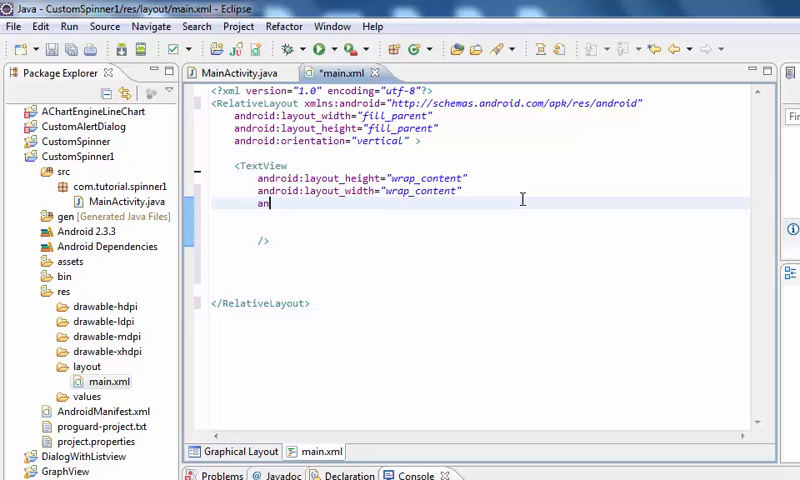
pyautogui.write('droid')
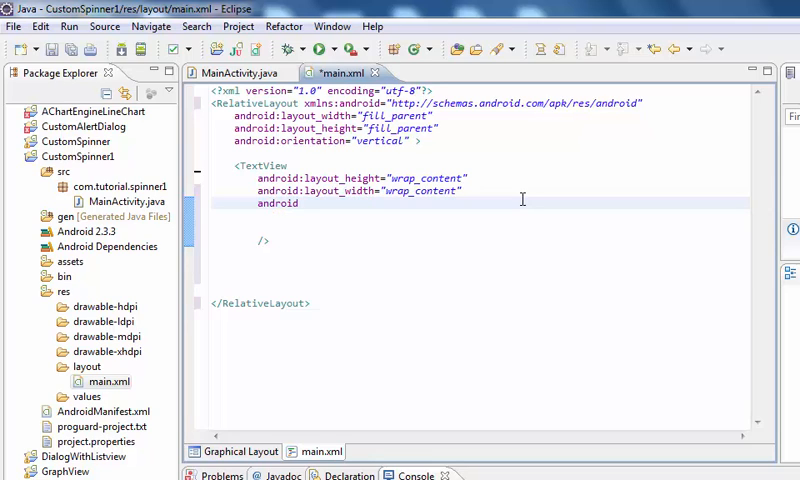
pyautogui.write(':textSize="3')
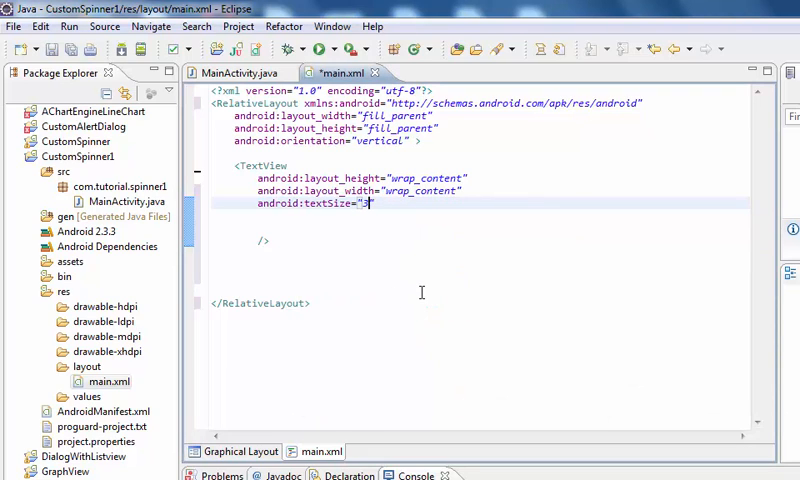
pyautogui.write('0')
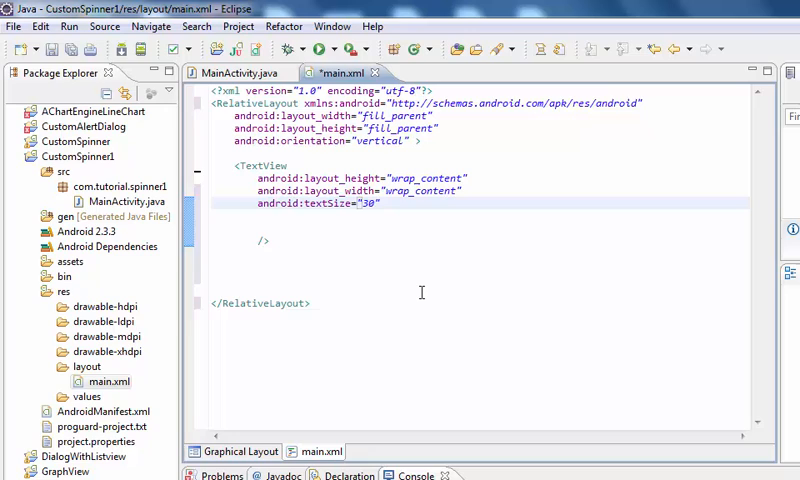
pyautogui.write('dp')
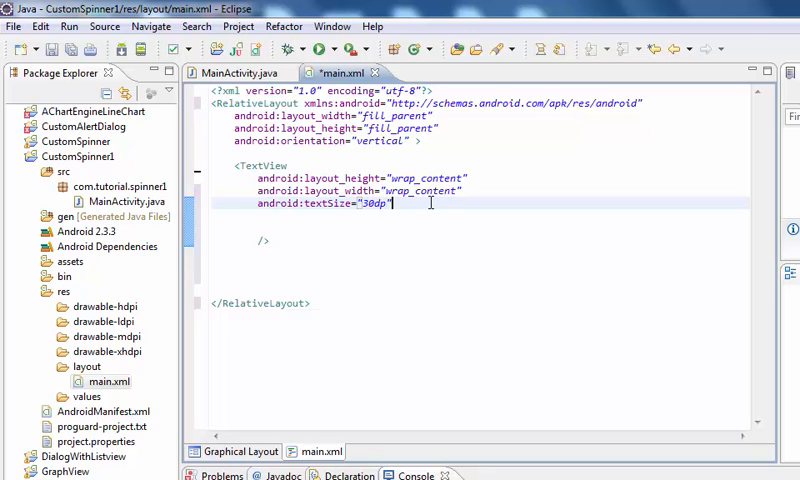
pyautogui.write('a')
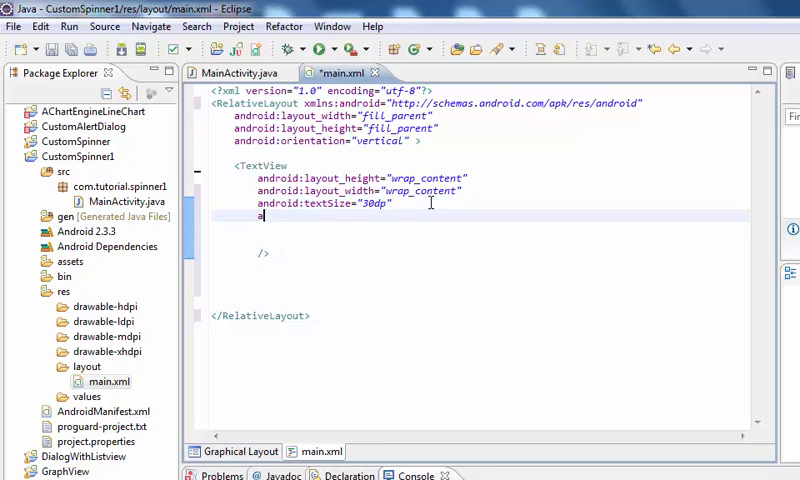
pyautogui.write('ndroid')
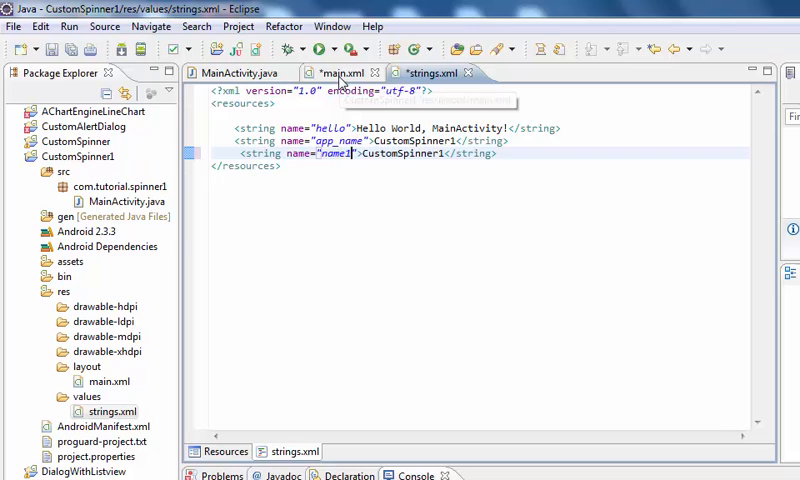
# - Insert a Spinner element below the TextView in main.xml from content assist
pyautogui.click(240, 72)
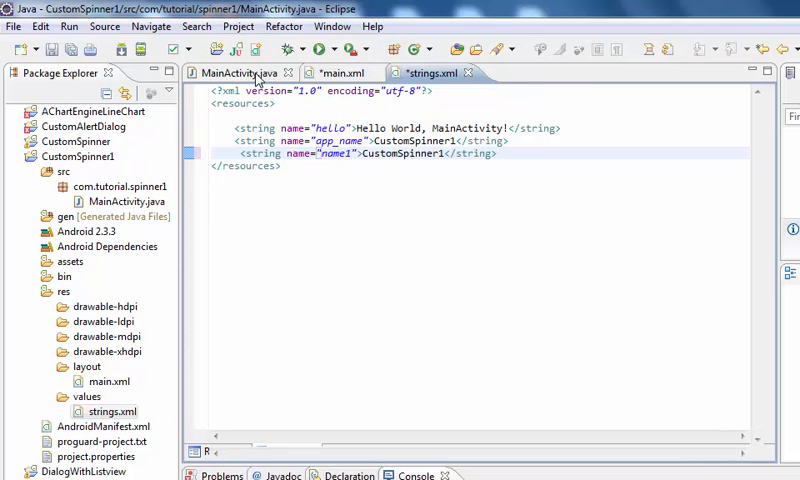
pyautogui.click(340, 72)
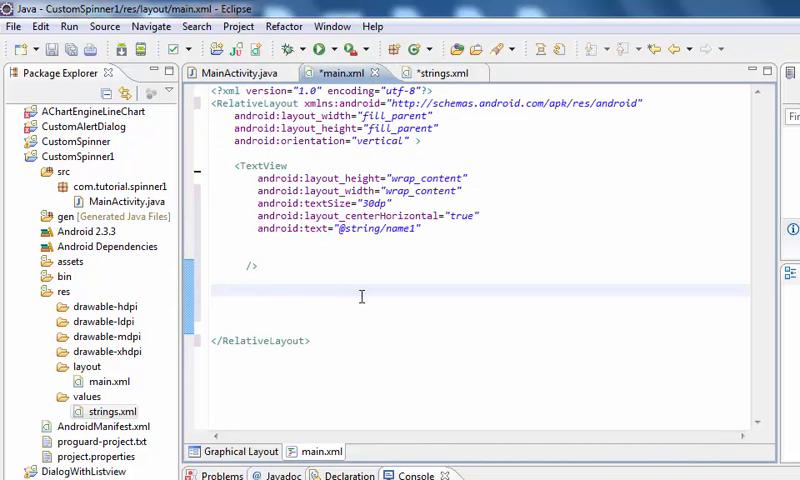
pyautogui.write('<')
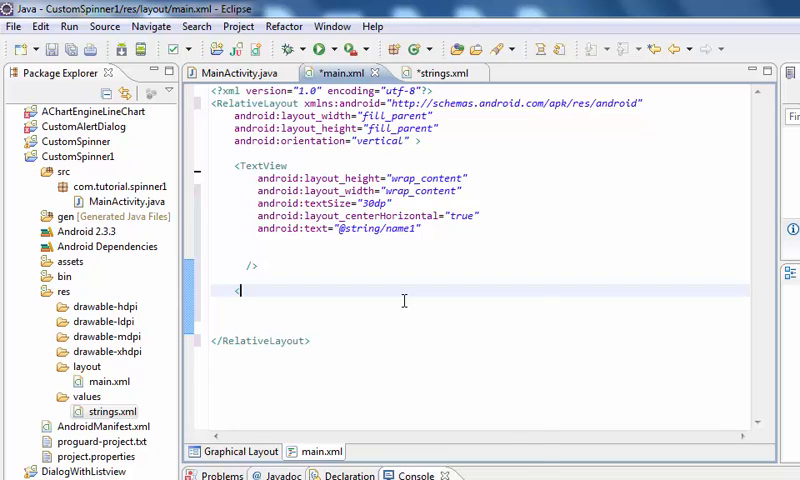
pyautogui.write('<')
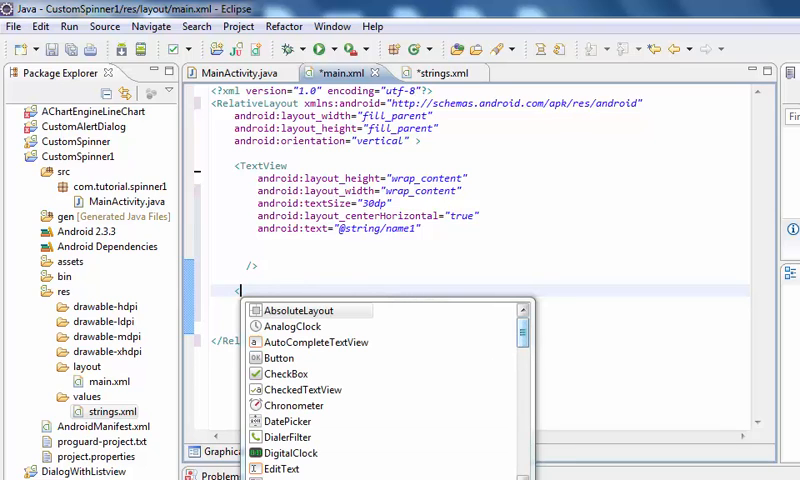
pyautogui.press('Escape')
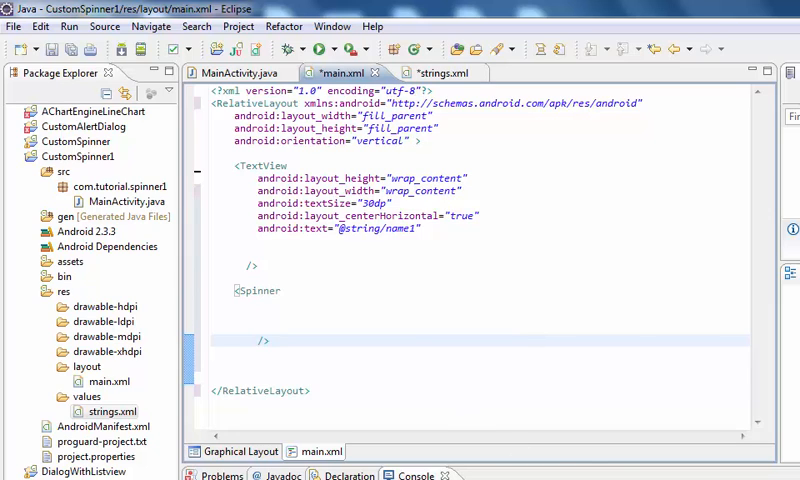
# - Check the Graphical Layout preview and strings.xml, then return to main.xml source
pyautogui.click(236, 452)
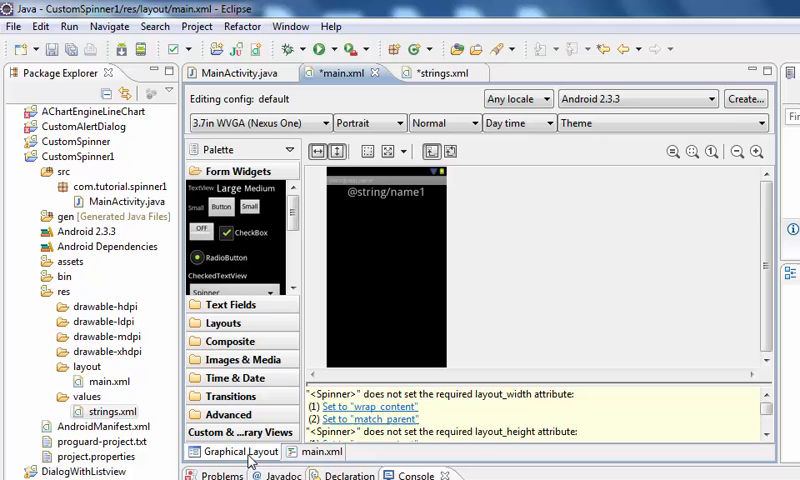
pyautogui.click(316, 452)
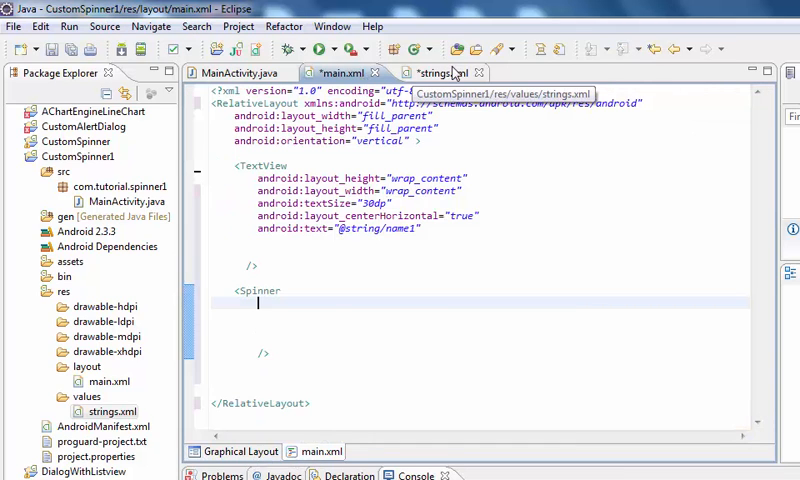
pyautogui.click(432, 72)
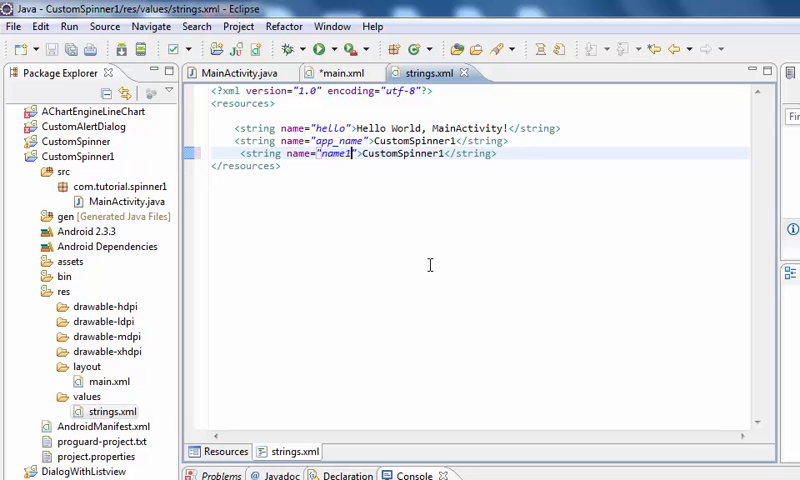
pyautogui.click(340, 72)
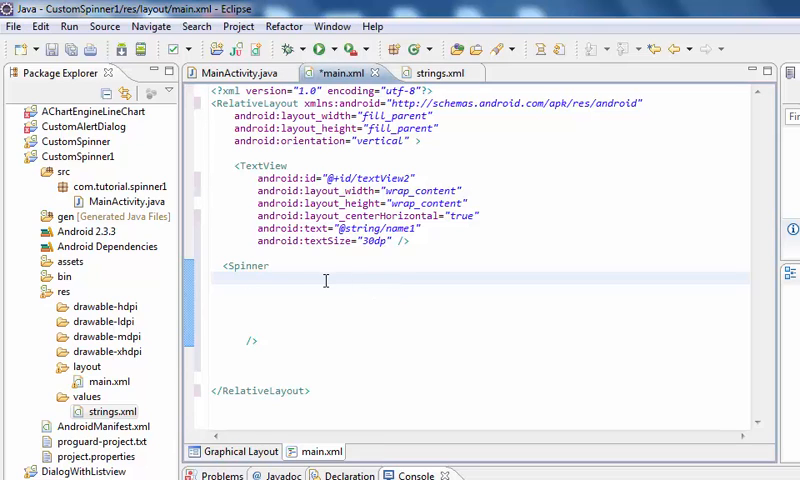
# - Give the Spinner the id @+id/spinner1
pyautogui.write('android')
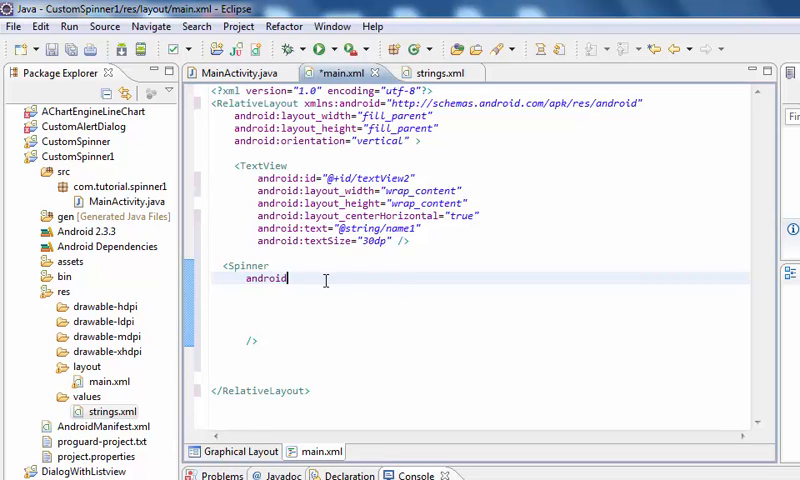
pyautogui.write(':')
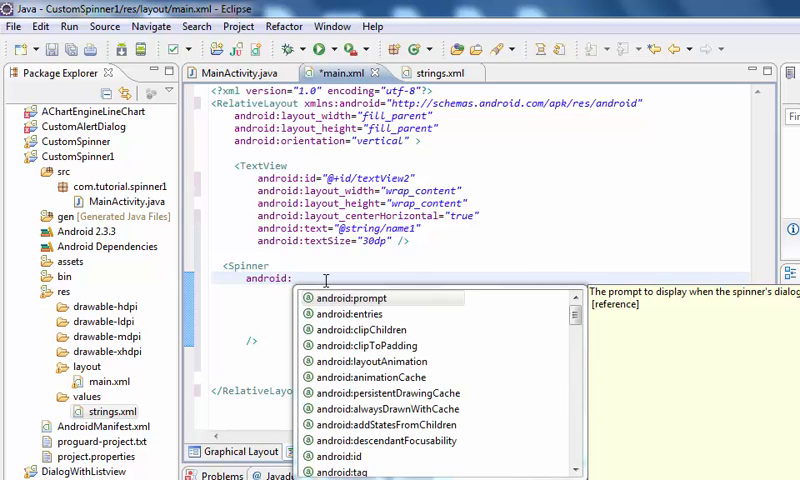
pyautogui.write('id=')
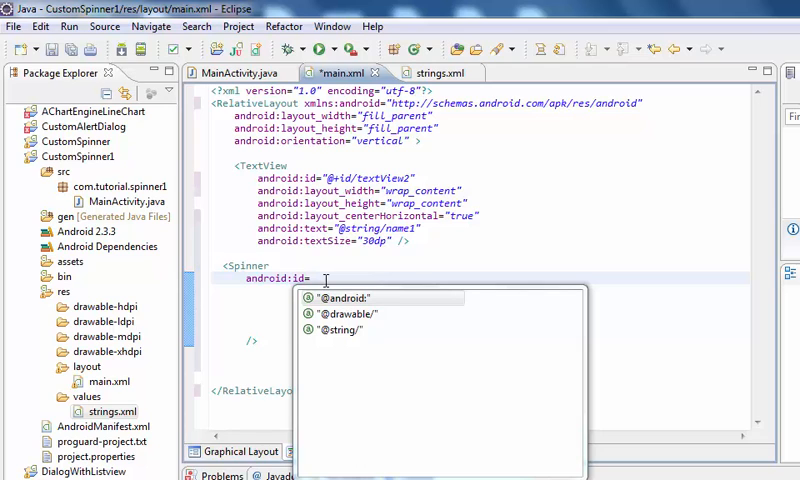
pyautogui.write('@+id')
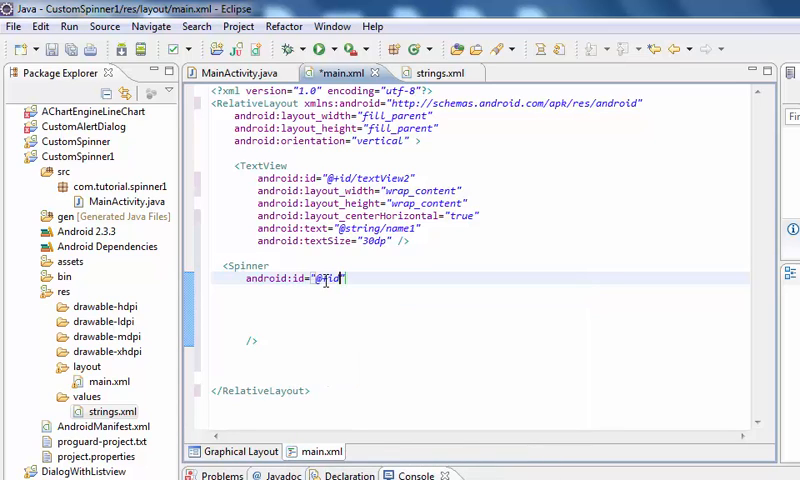
pyautogui.write('/')
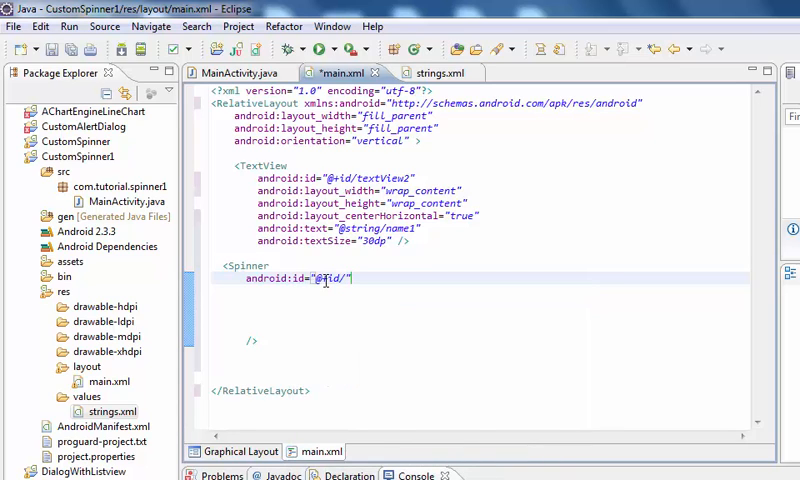
pyautogui.write('spinner1')
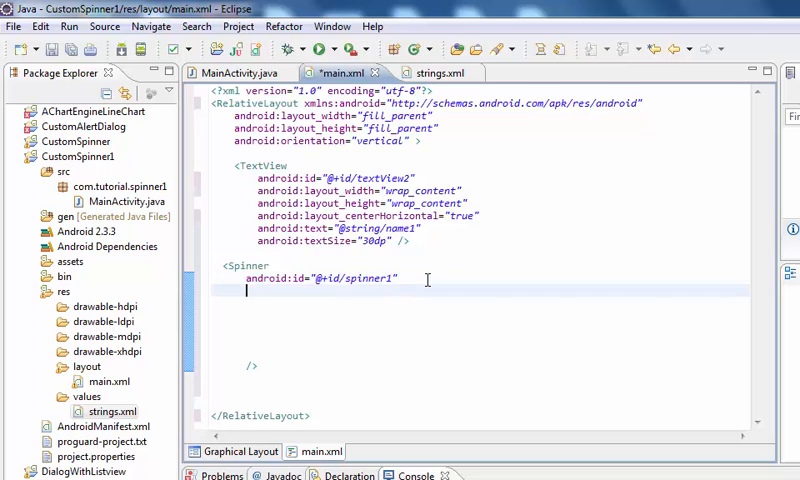
# - Set the Spinner's layout_width to fill_parent and layout_height to wrap_content
pyautogui.write('andro')
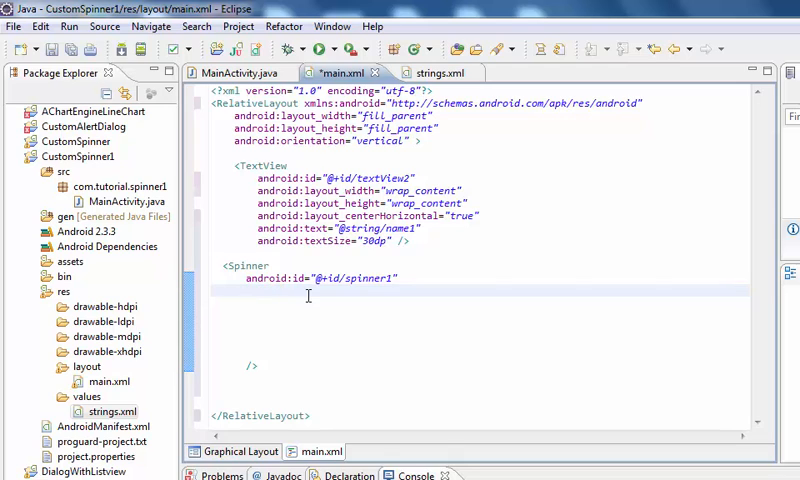
pyautogui.write('android:layout_width="wrap_content"')
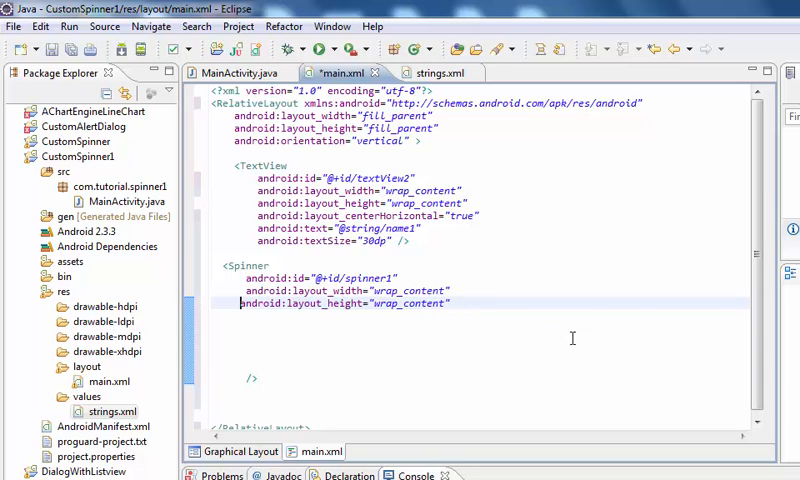
pyautogui.moveTo(430, 304)
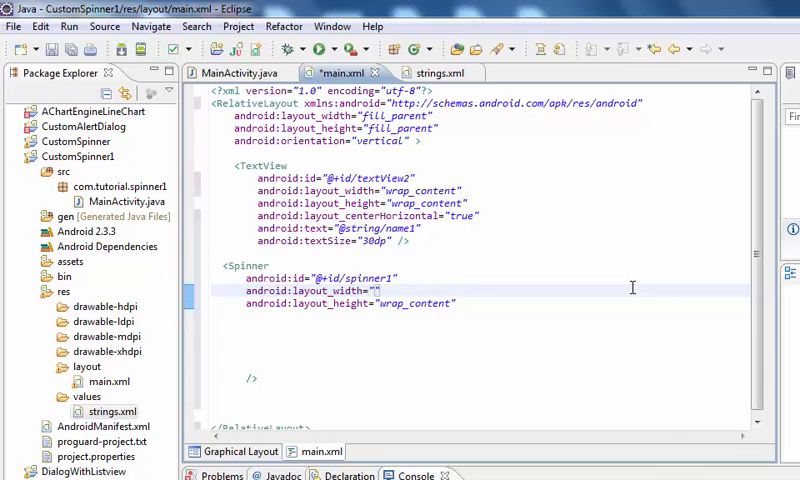
pyautogui.write('fill_parent')
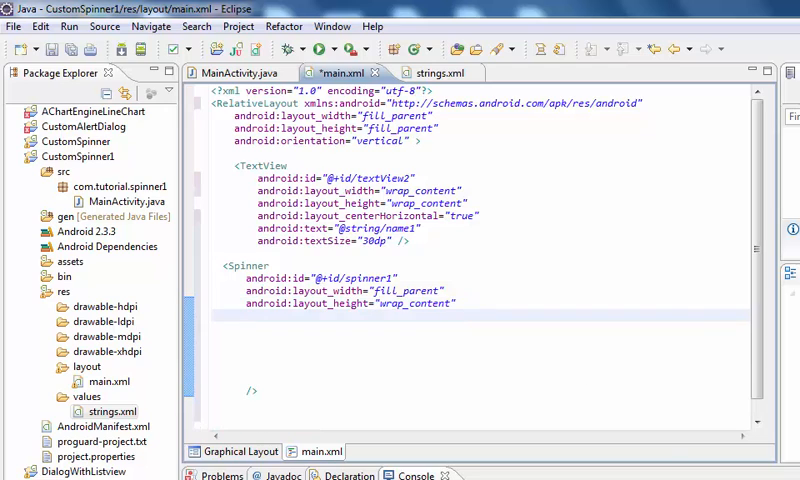
# - Add a 90dp layout_marginTop to the Spinner
pyautogui.write('a')
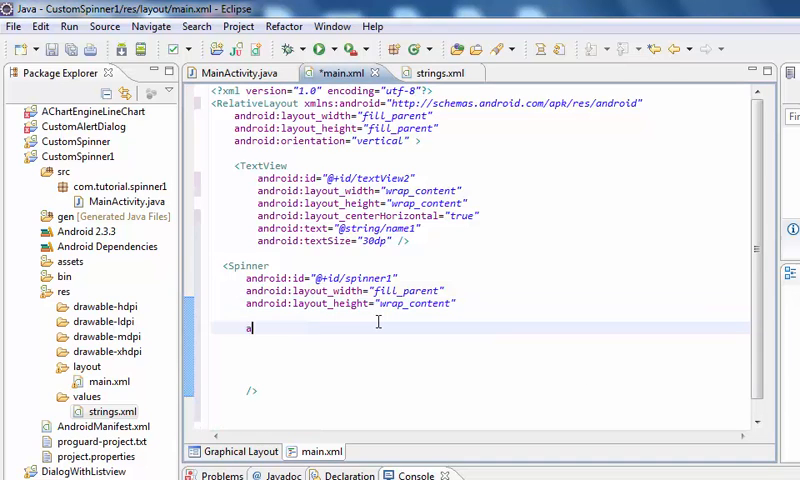
pyautogui.write('ndroid')
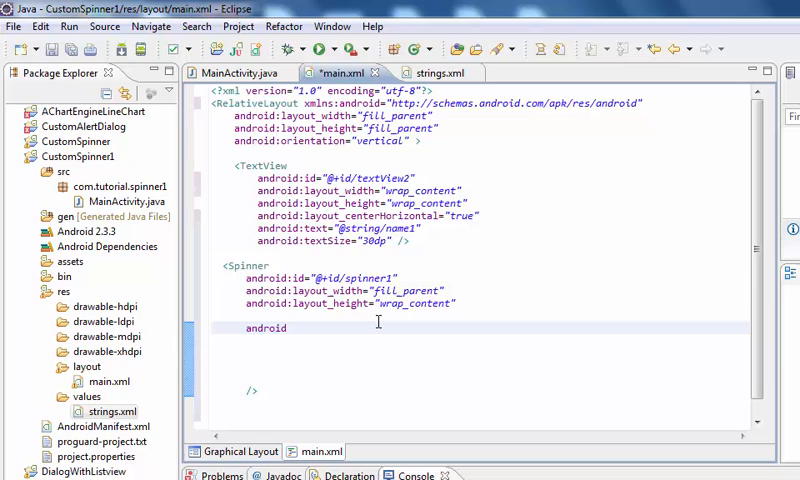
pyautogui.write(':')
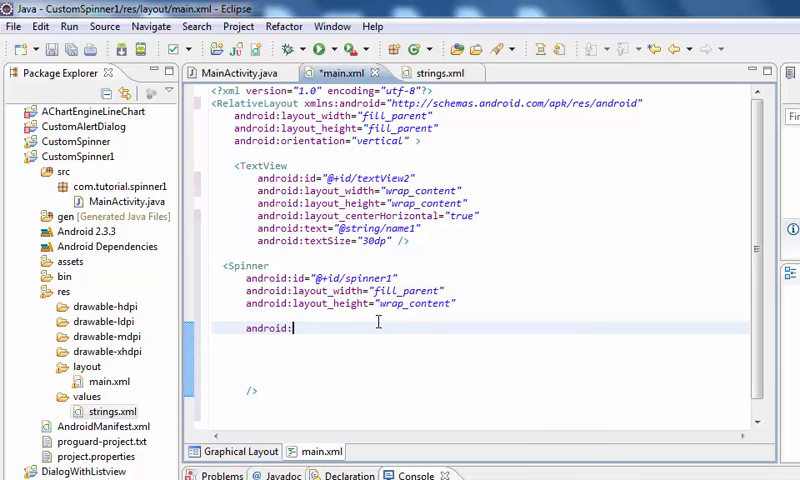
pyautogui.write('d')
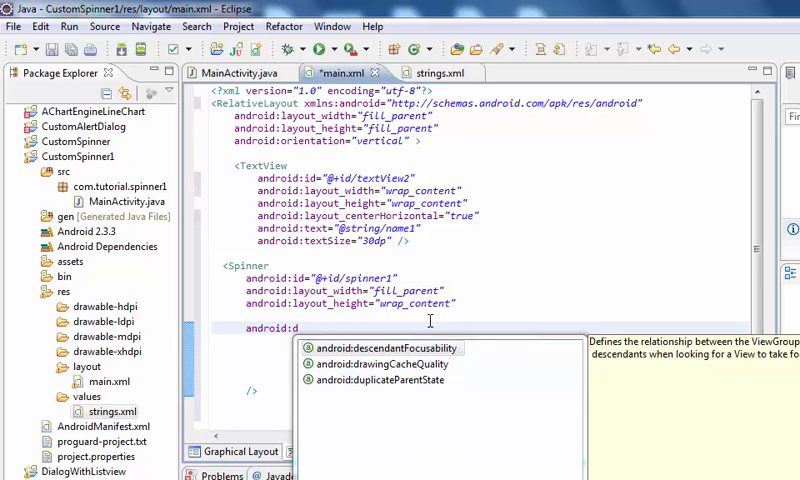
pyautogui.moveTo(528, 292)
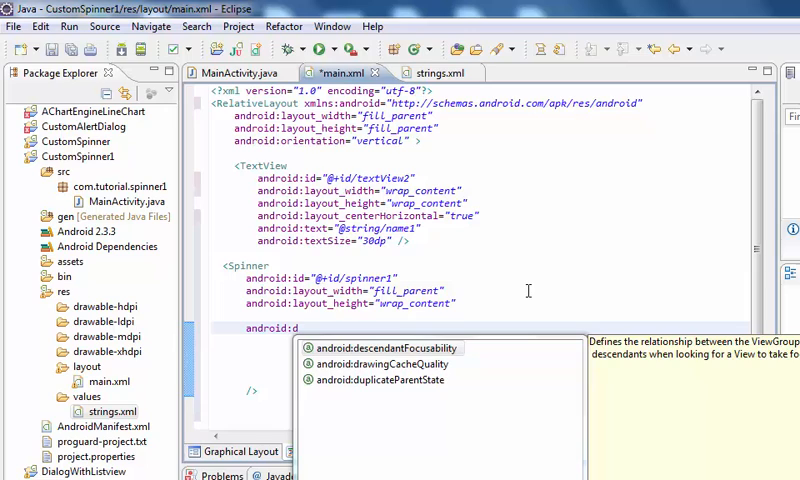
pyautogui.press('Escape')
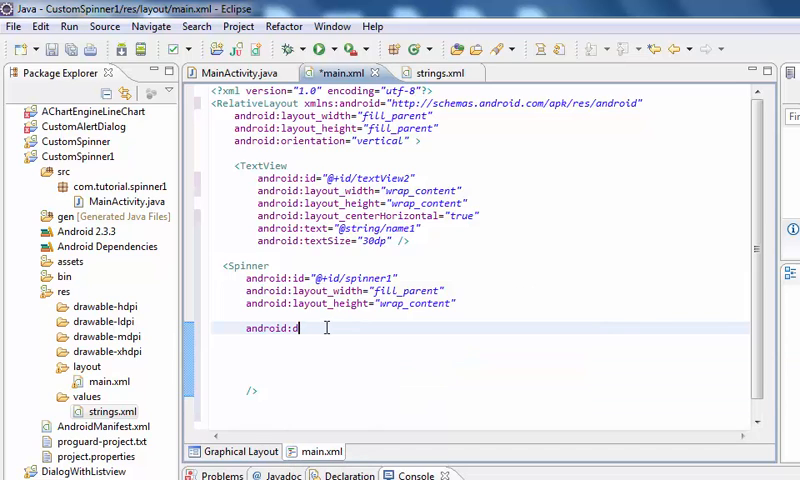
pyautogui.press('Backspace')
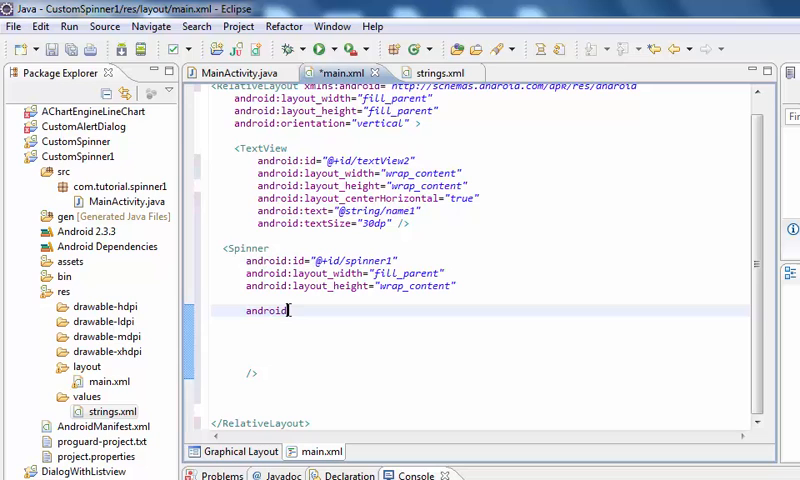
pyautogui.write(':')
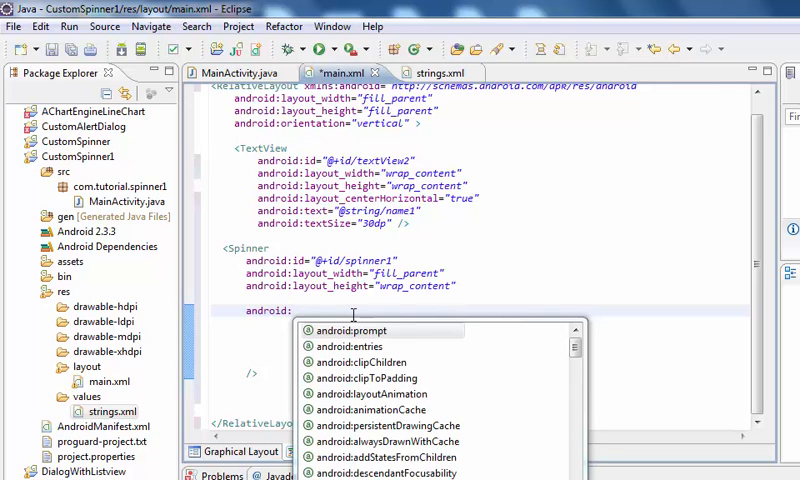
pyautogui.write('la')
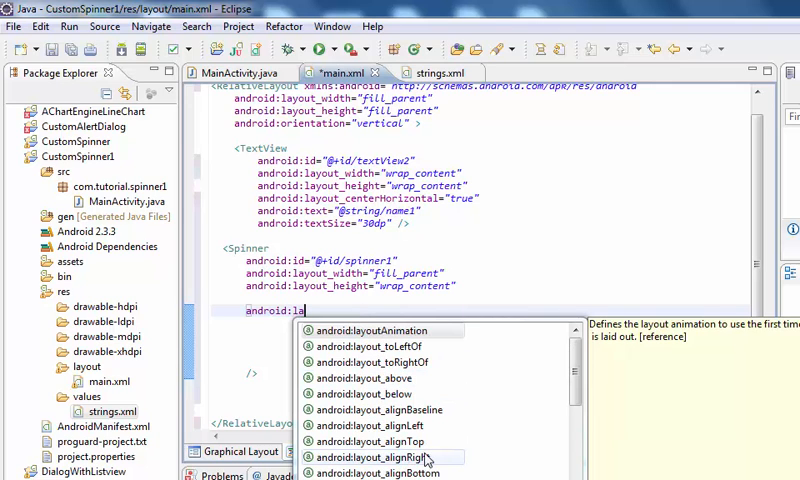
pyautogui.scroll(-3)
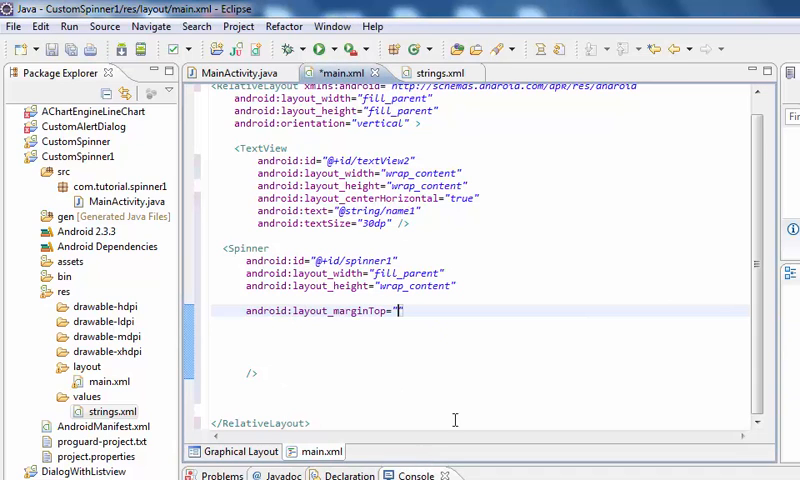
pyautogui.moveTo(528, 368)
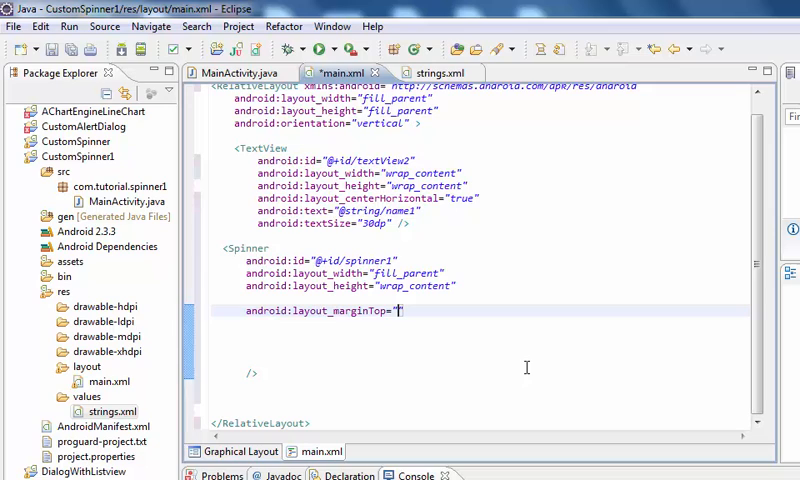
pyautogui.write('90')
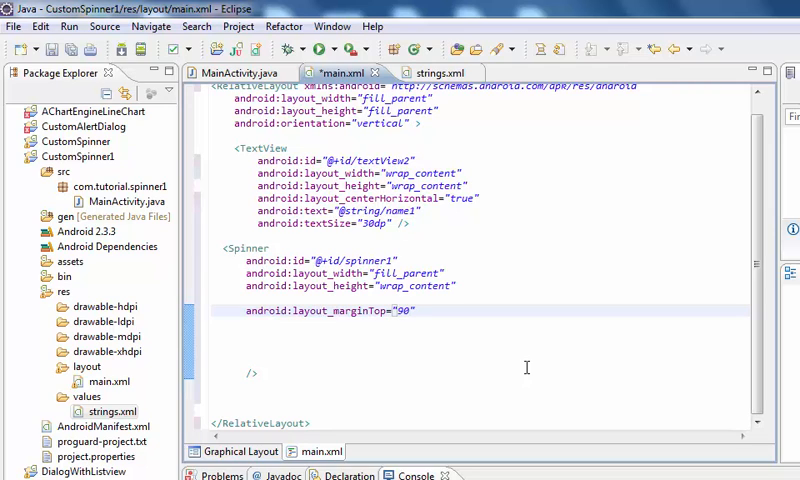
pyautogui.write('dp')
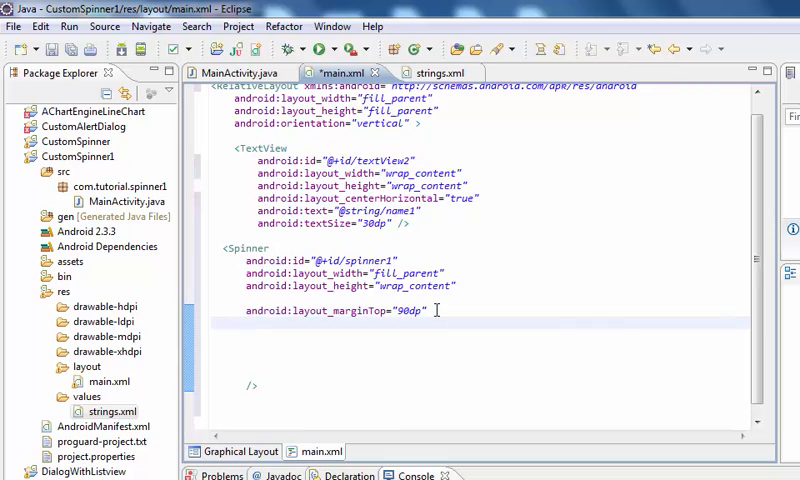
# - Set drawSelectorOnTop to true on the Spinner and save main.xml
pyautogui.write('android:')
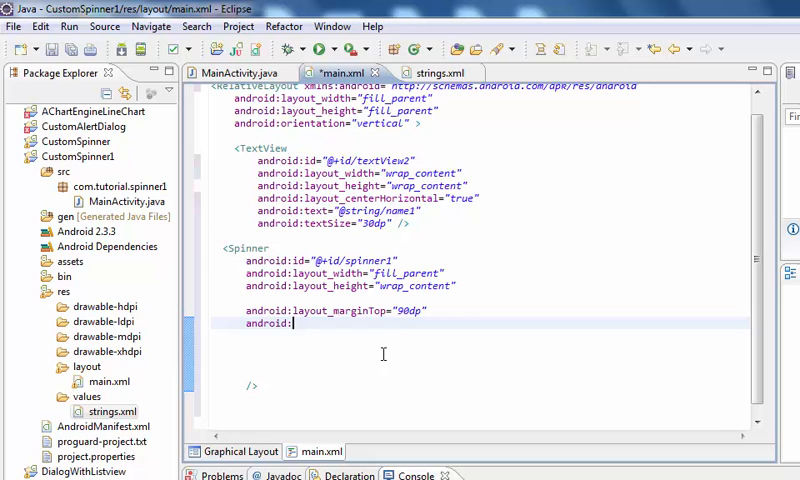
pyautogui.press('Backspace')
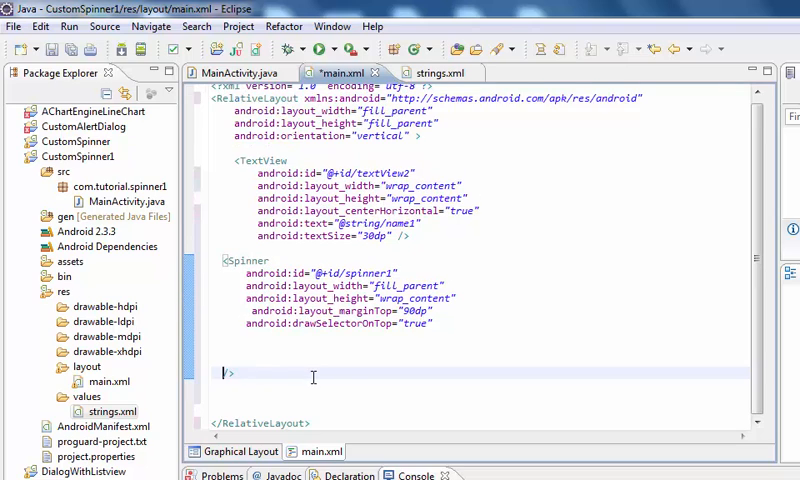
pyautogui.press('ctrl+s')
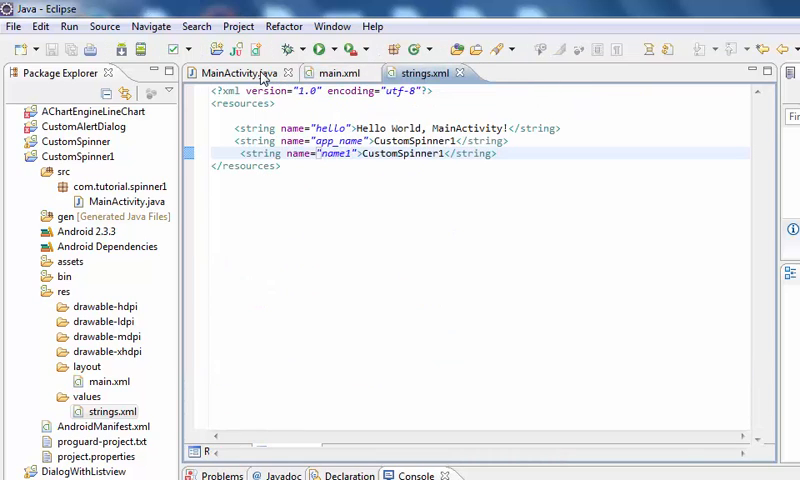
# - Start a new Android XML file from the layout folder's context menu
pyautogui.click(236, 72)
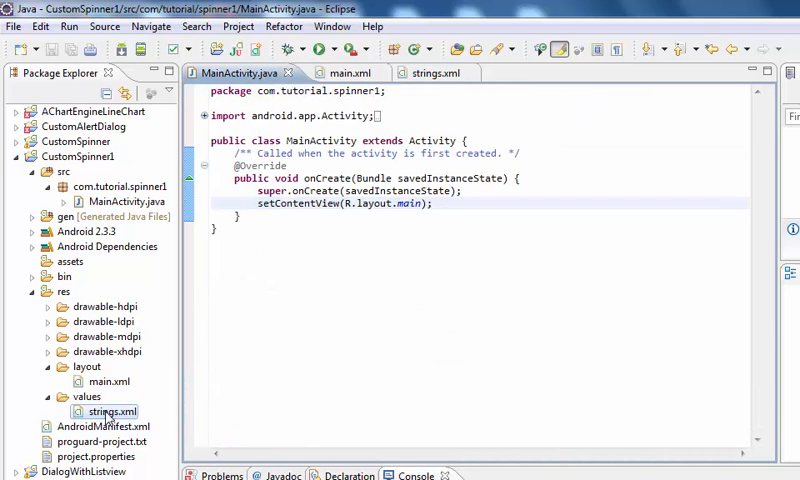
pyautogui.click(110, 380)
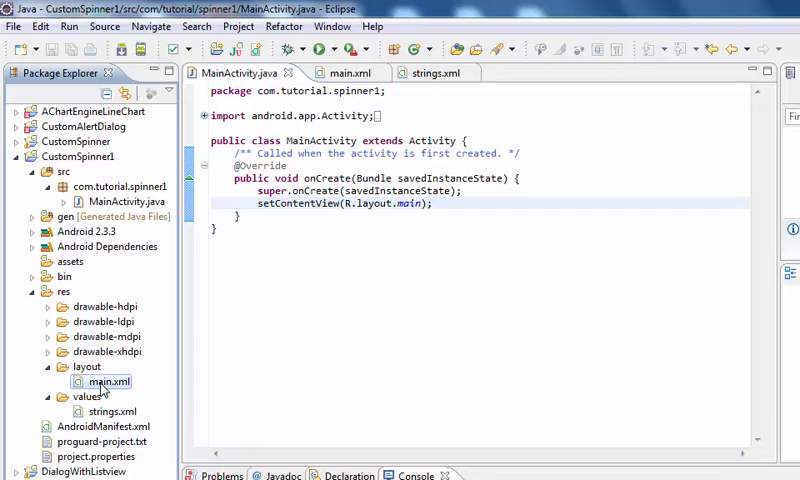
pyautogui.rightClick(106, 380)
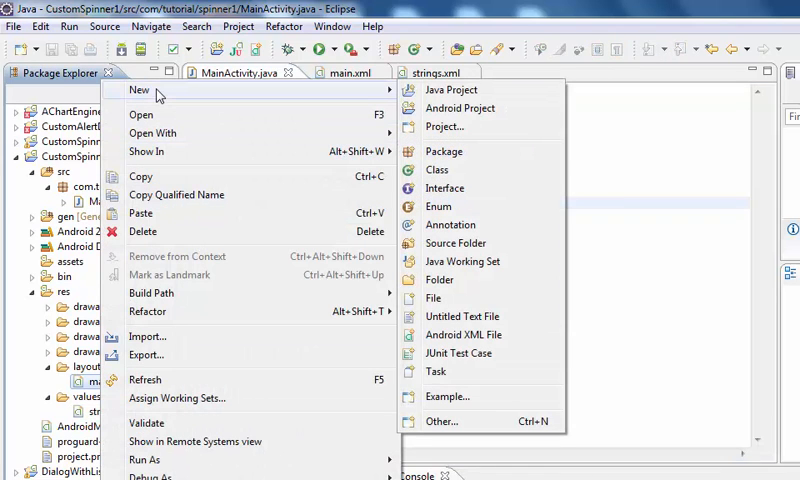
pyautogui.moveTo(458, 352)
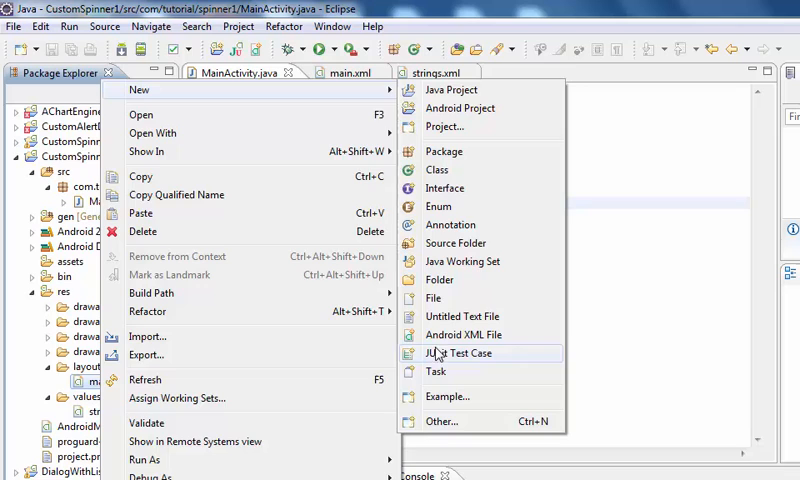
pyautogui.click(464, 332)
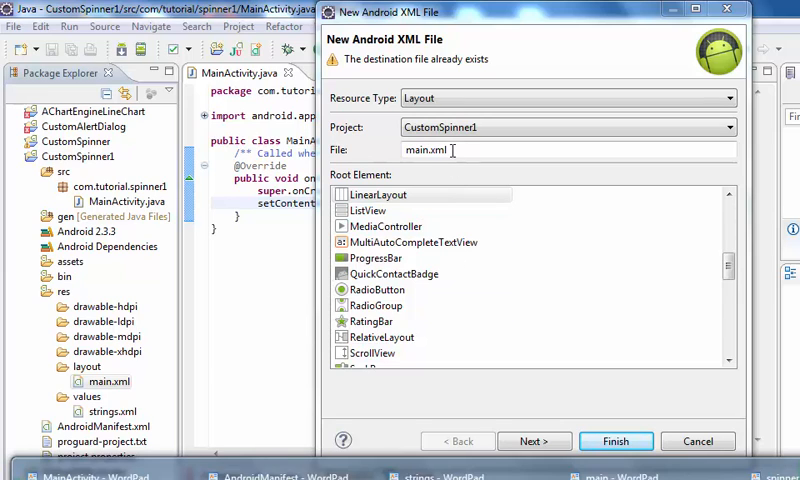
# - Name the file spinner.xml, create it and place the cursor inside its LinearLayout
pyautogui.press('Backspace')
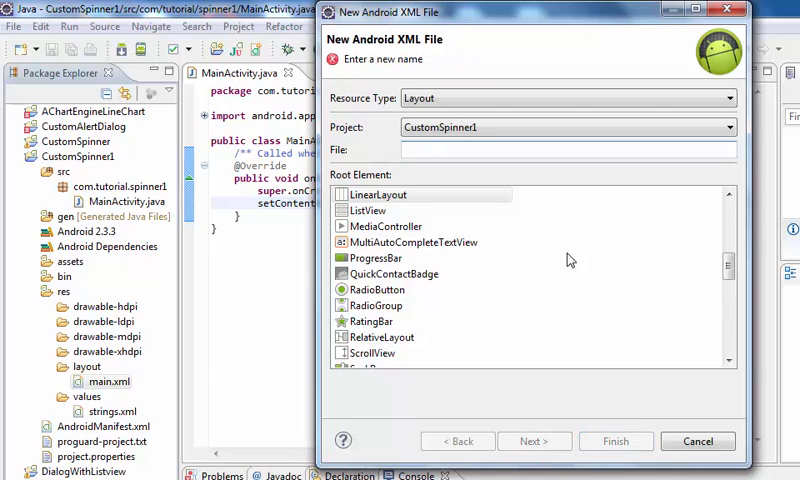
pyautogui.write('spinner')
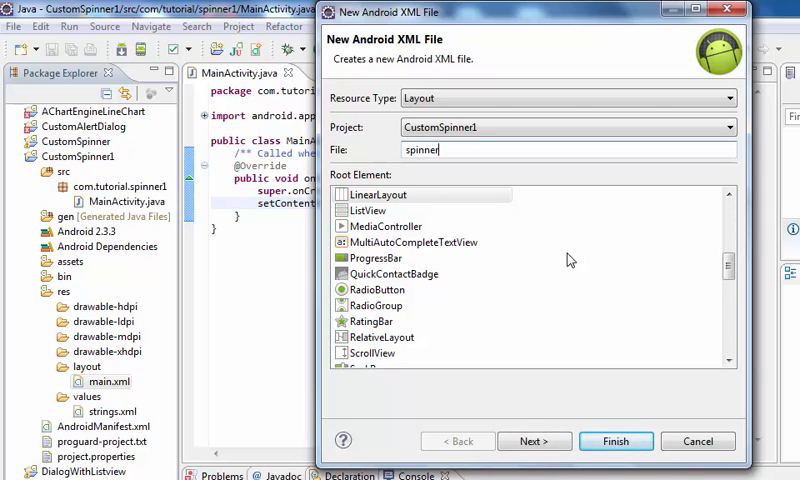
pyautogui.write('.')
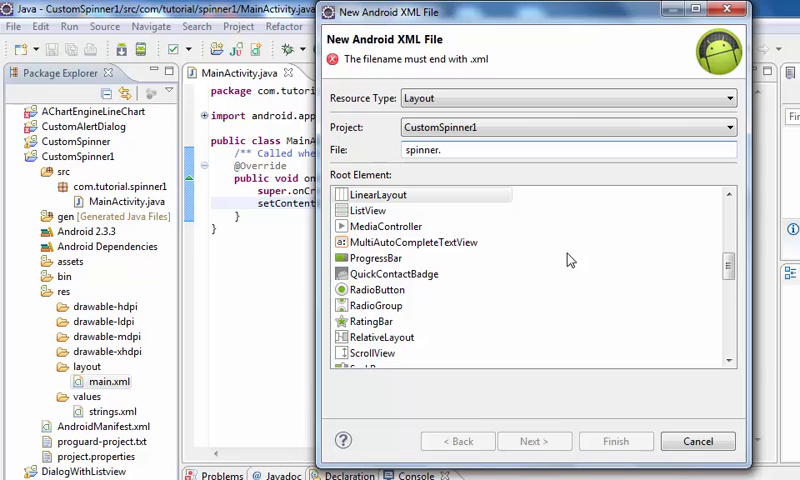
pyautogui.write('xml')
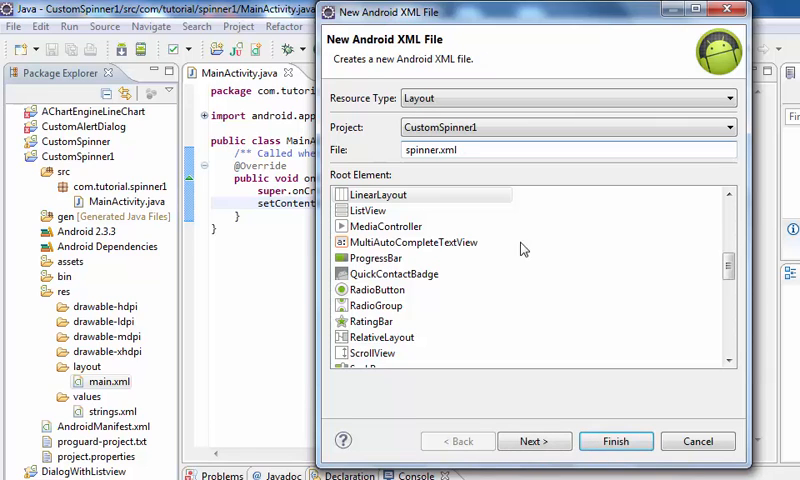
pyautogui.click(616, 440)
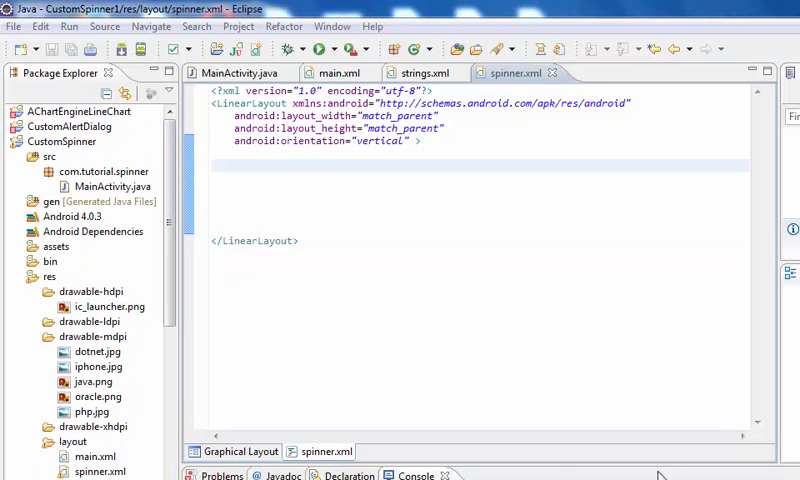
pyautogui.click(276, 164)
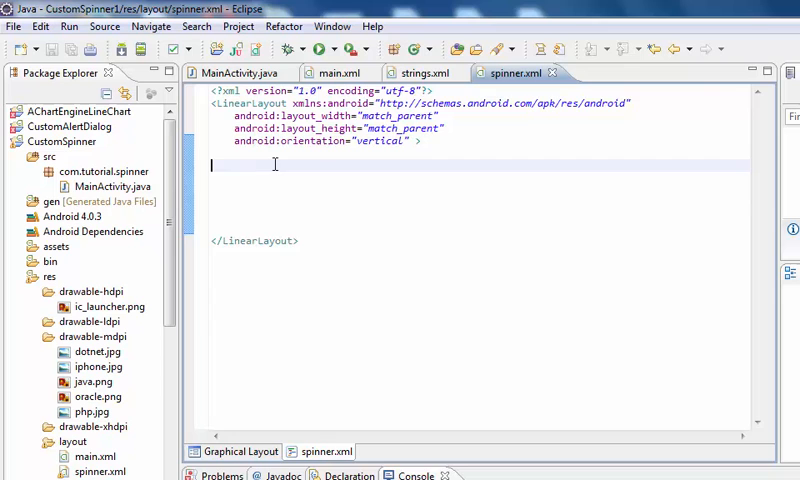
# - Start a new ImageView element inside the vertical LinearLayout via content assist
pyautogui.write('<')
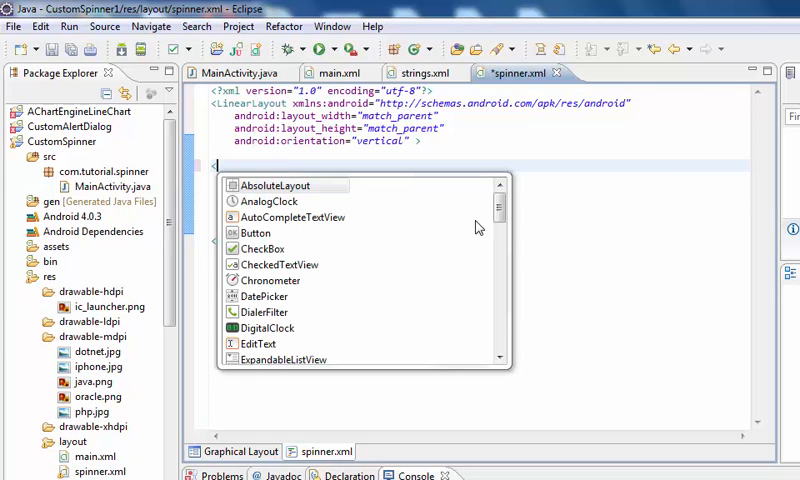
pyautogui.scroll(-3)
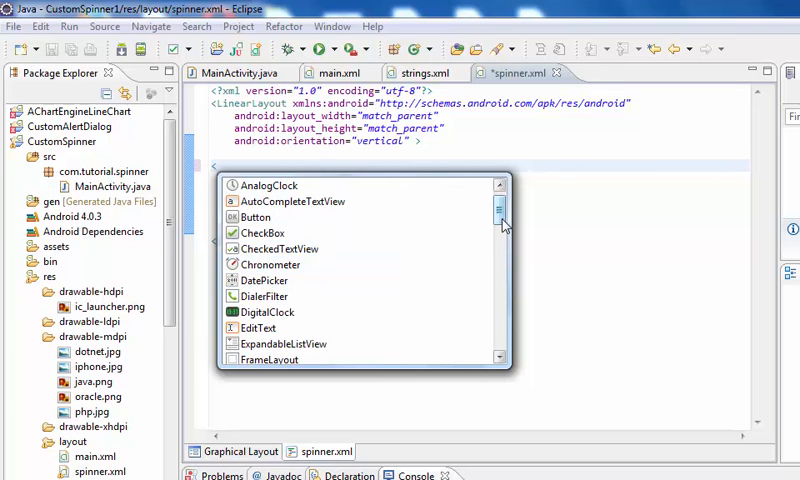
pyautogui.scroll(-3)
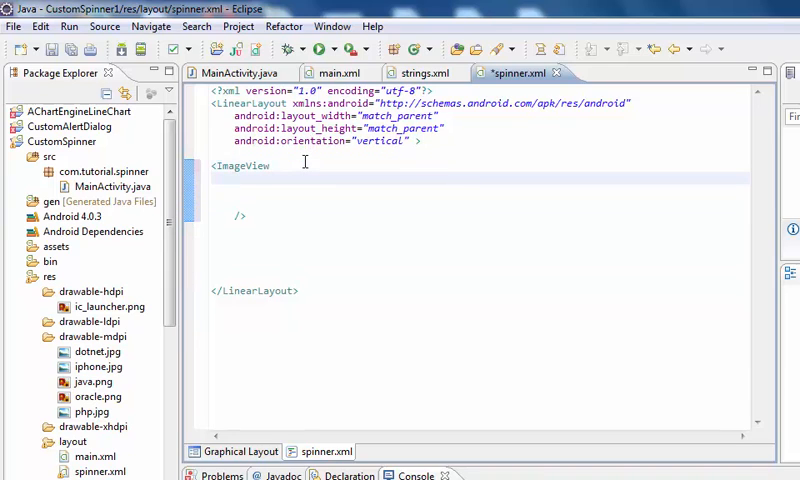
# - Give the ImageView the id @+id/img
pyautogui.write('android:id="')
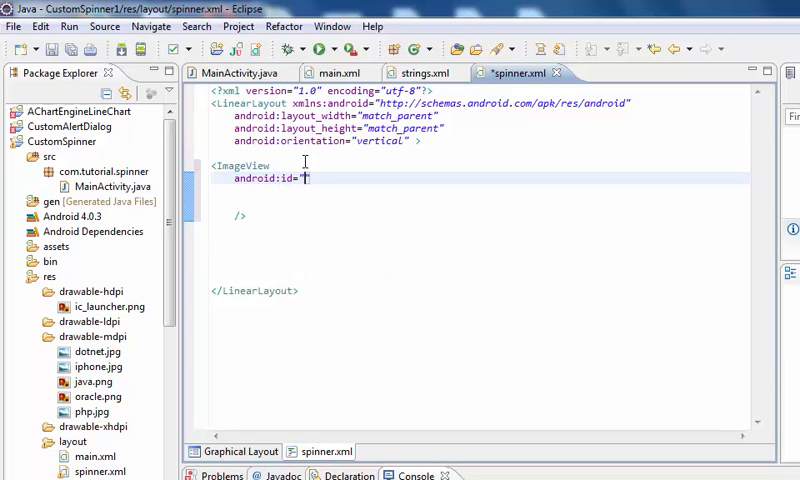
pyautogui.write('@')
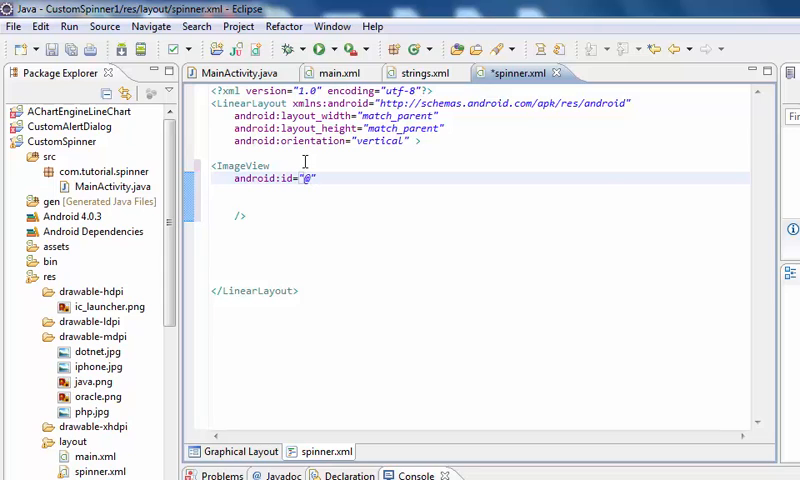
pyautogui.write('+id/')
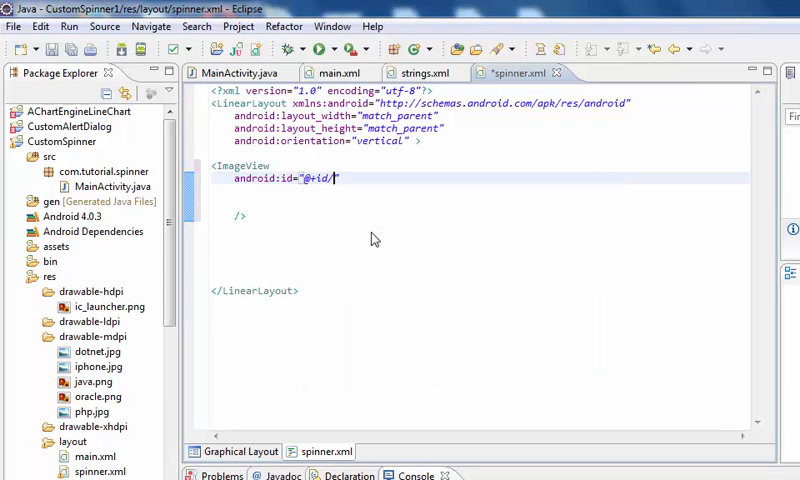
pyautogui.write('img')
pyautogui.write('an')
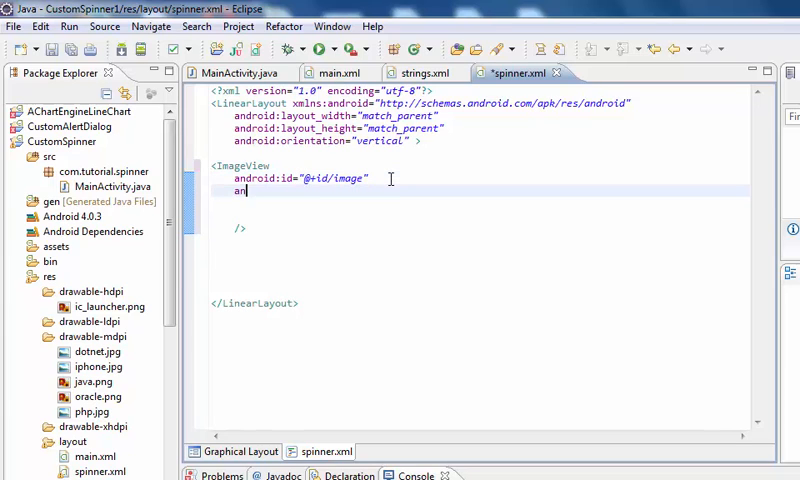
# - Set the ImageView's layout_height and layout_width both to 80dp
pyautogui.write('droid')
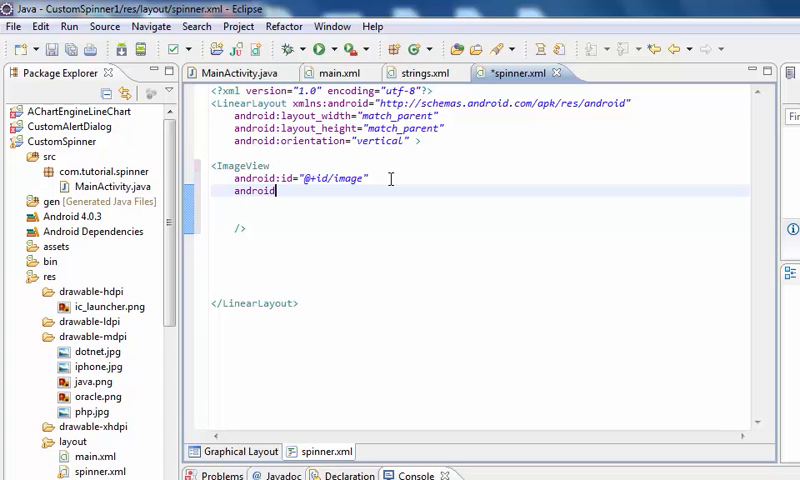
pyautogui.write(':la')
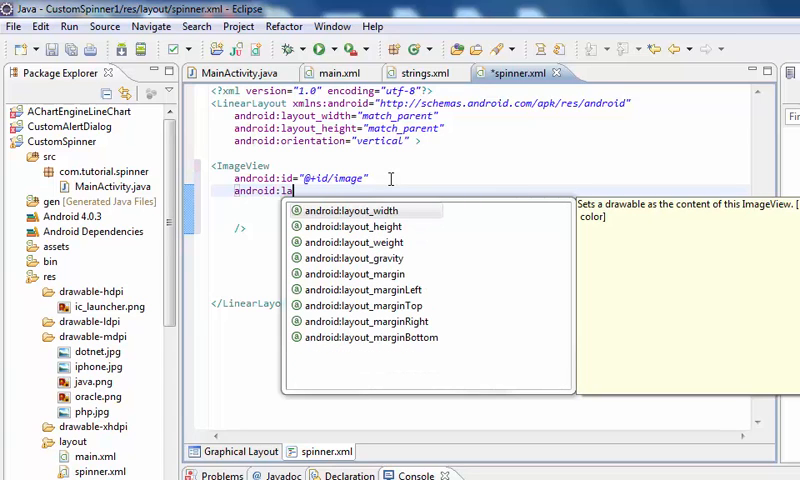
pyautogui.moveTo(360, 272)
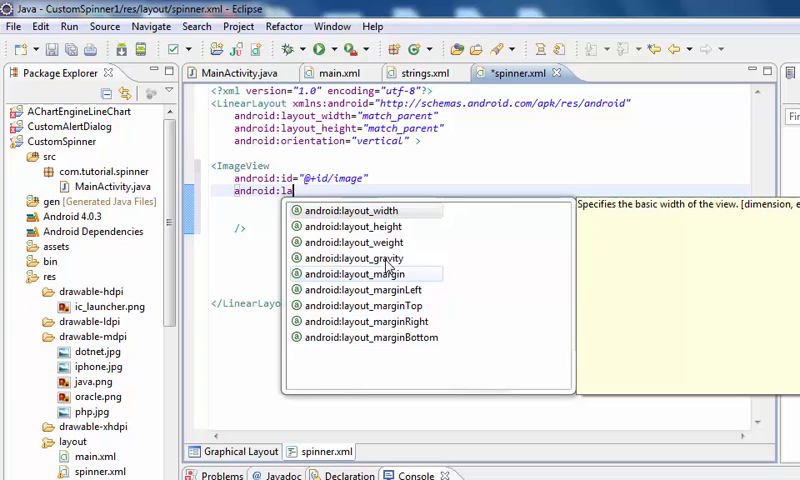
pyautogui.moveTo(360, 242)
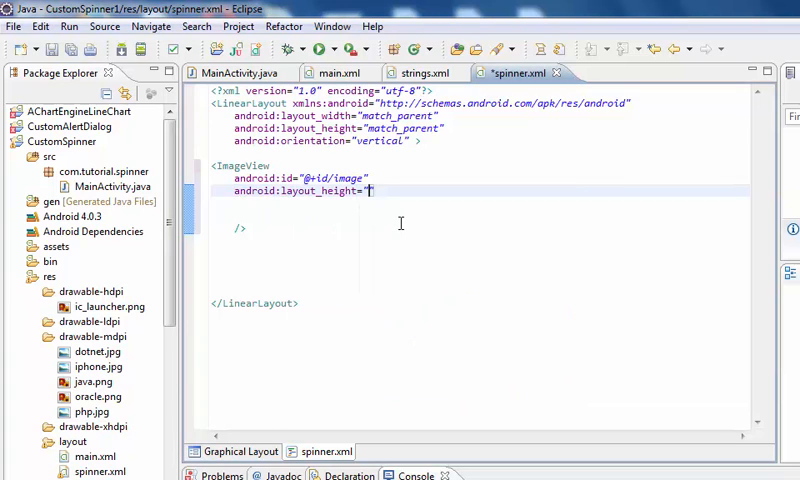
pyautogui.write('80')
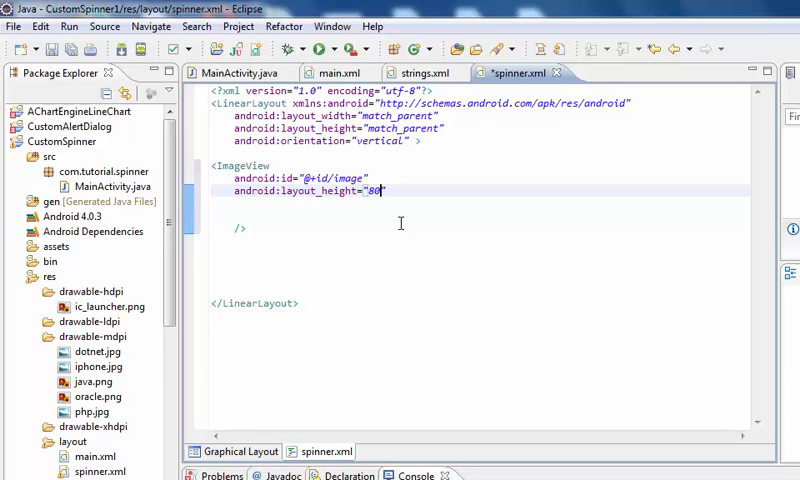
pyautogui.write('dp')
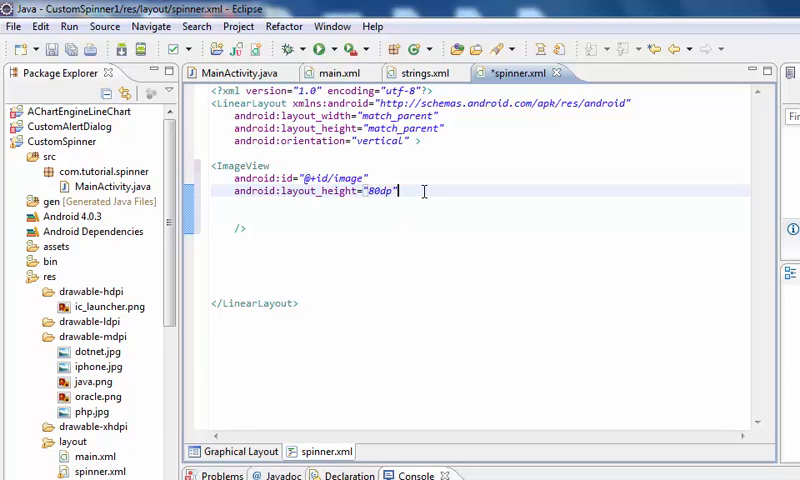
pyautogui.press('Return')
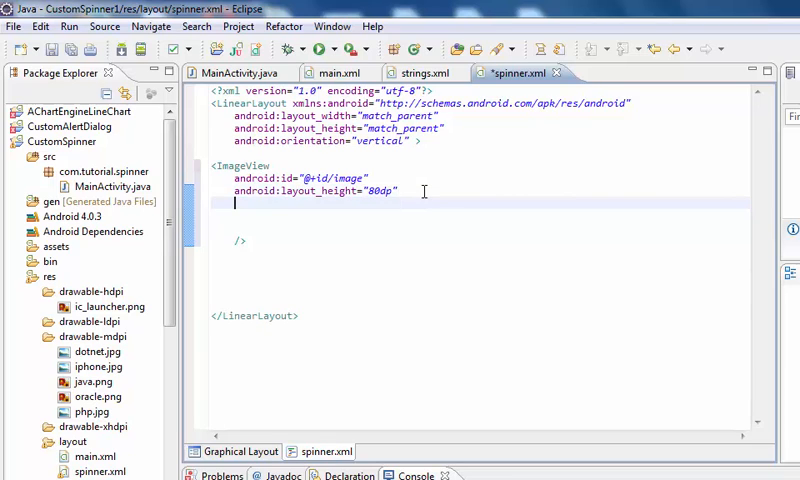
pyautogui.write('and')
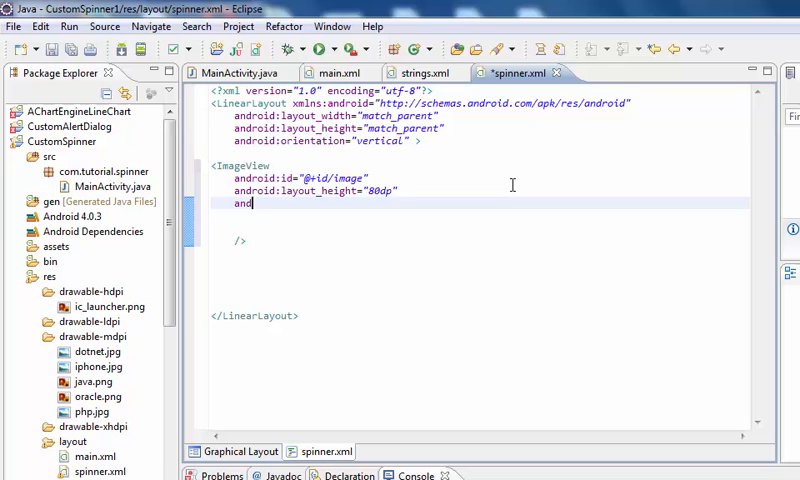
pyautogui.write('roid:')
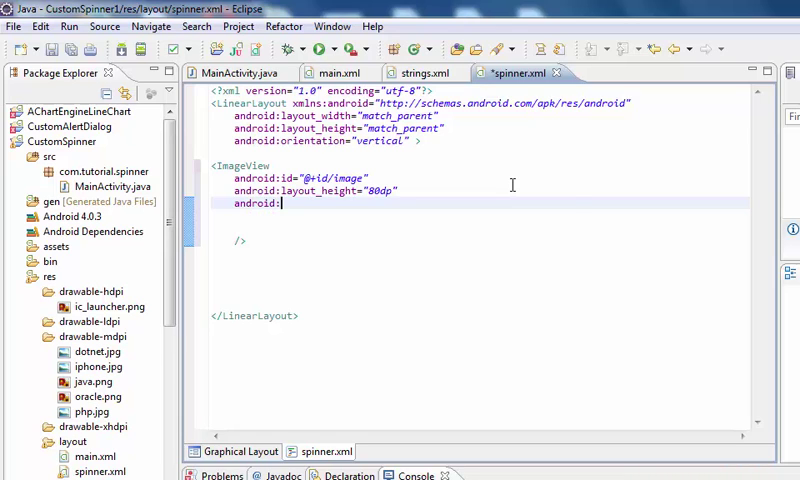
pyautogui.write('layout_width="')
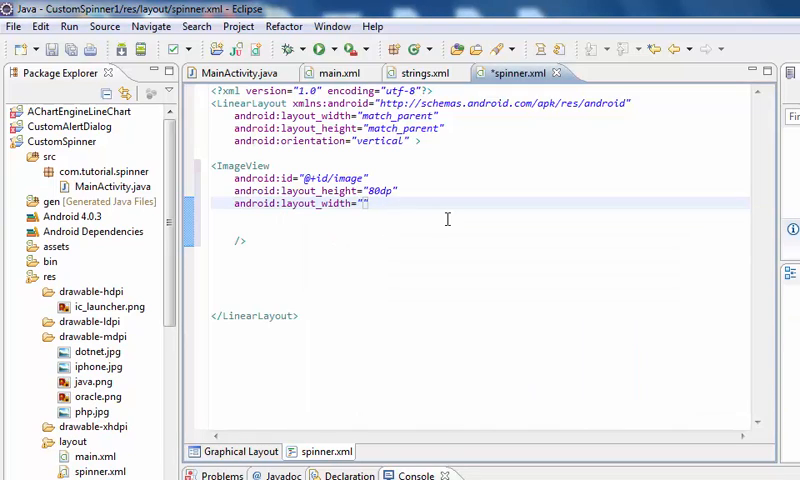
pyautogui.write('80')
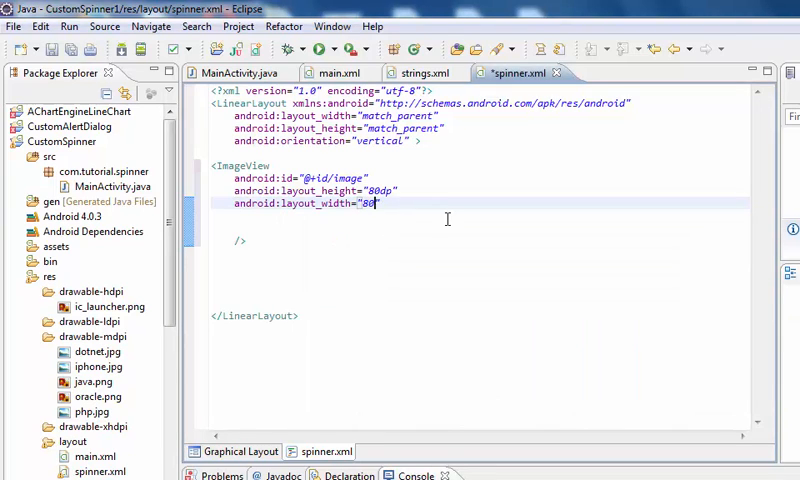
pyautogui.write('dp')
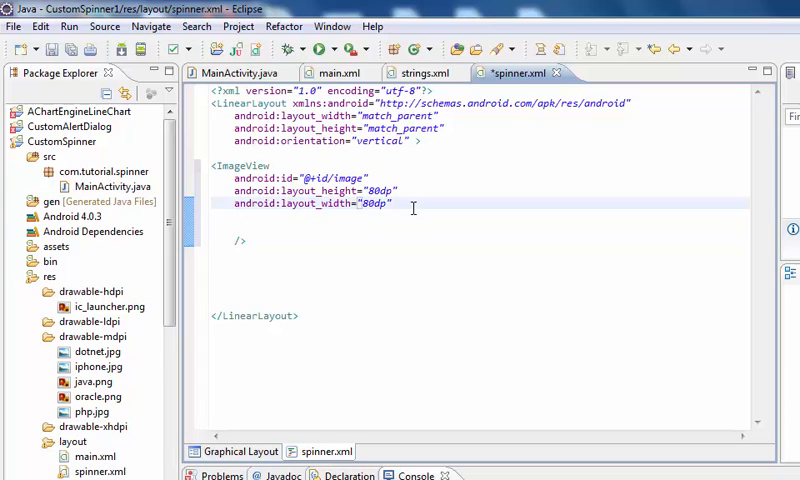
pyautogui.click(236, 216)
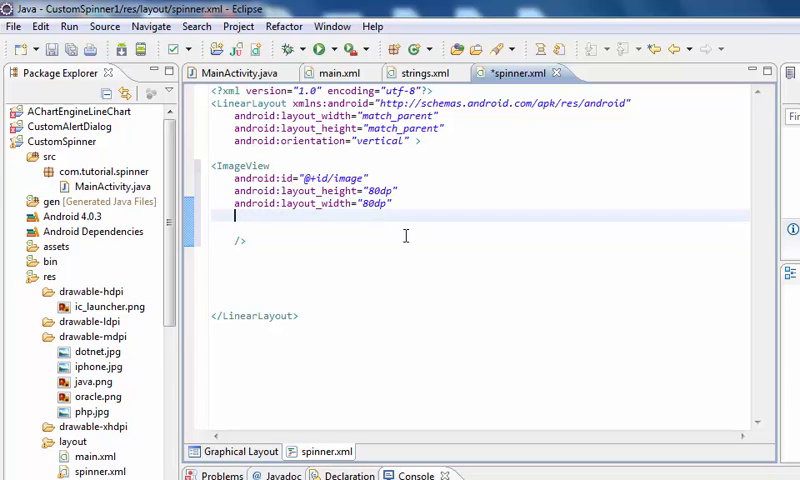
pyautogui.moveTo(644, 384)
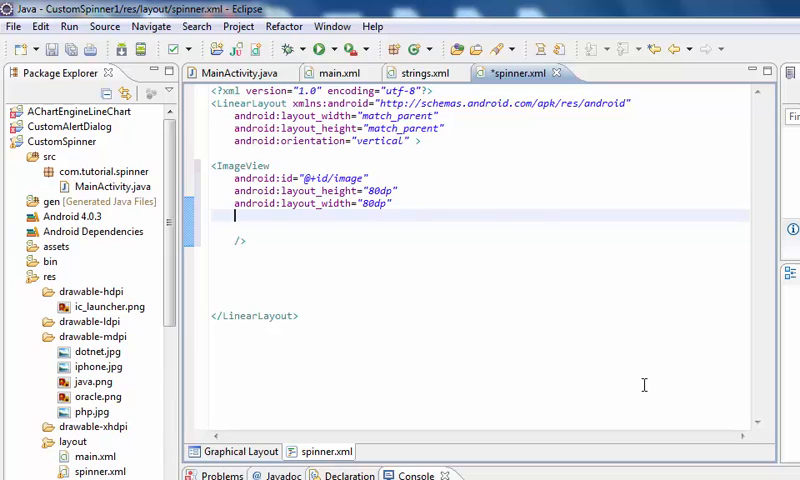
pyautogui.write('andr')
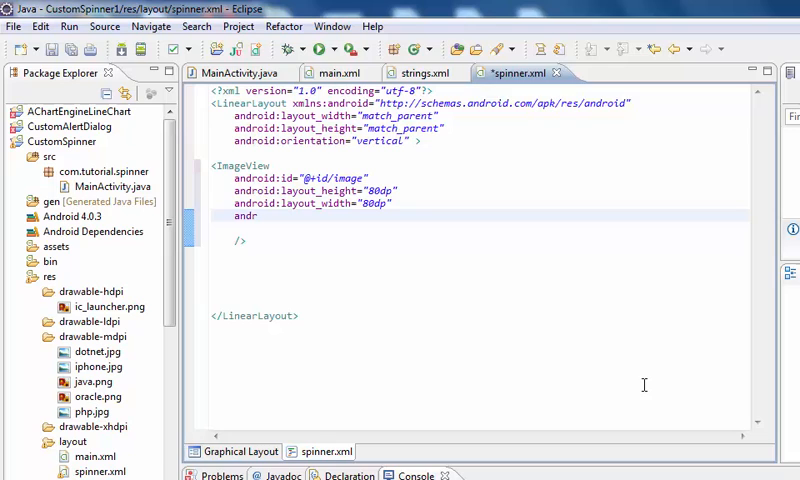
pyautogui.write('oid:')
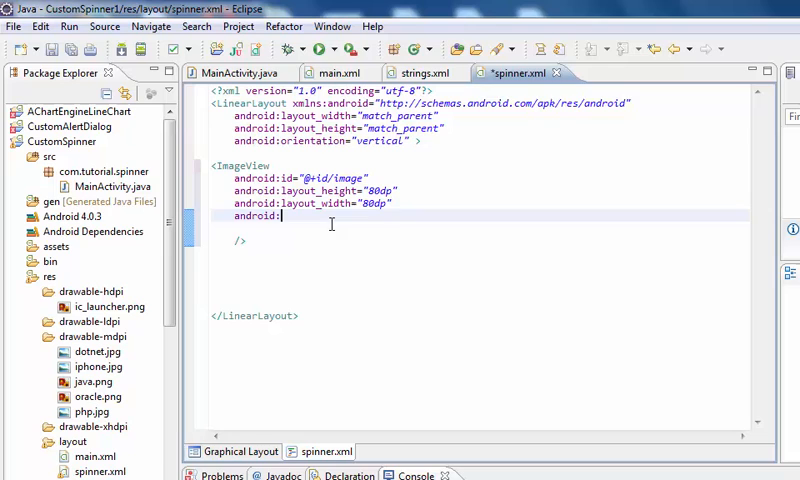
pyautogui.moveTo(454, 242)
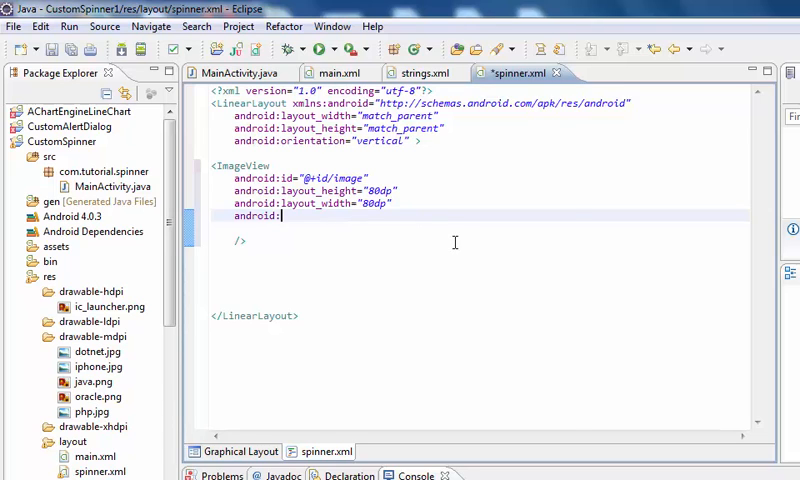
pyautogui.write('background="')
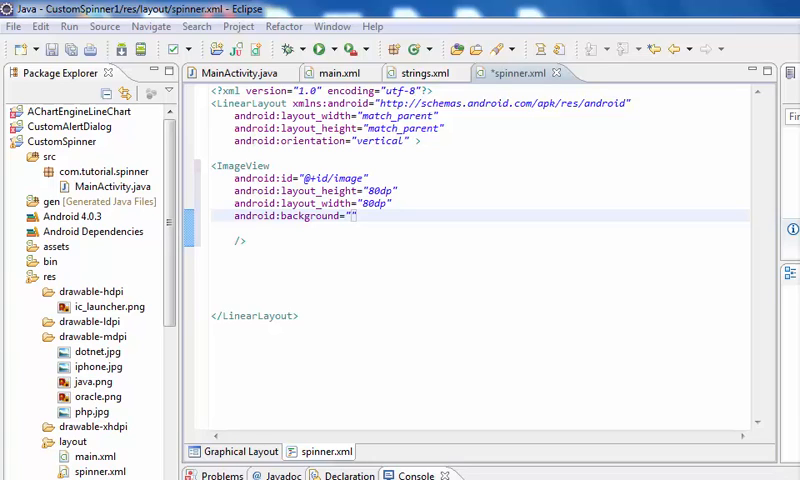
pyautogui.moveTo(358, 224)
pyautogui.write('@drawable/ic_launcher')
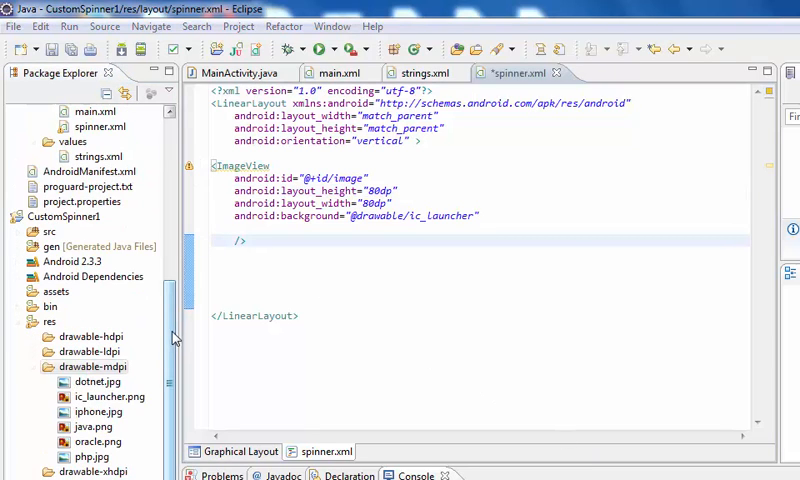
pyautogui.scroll(3)
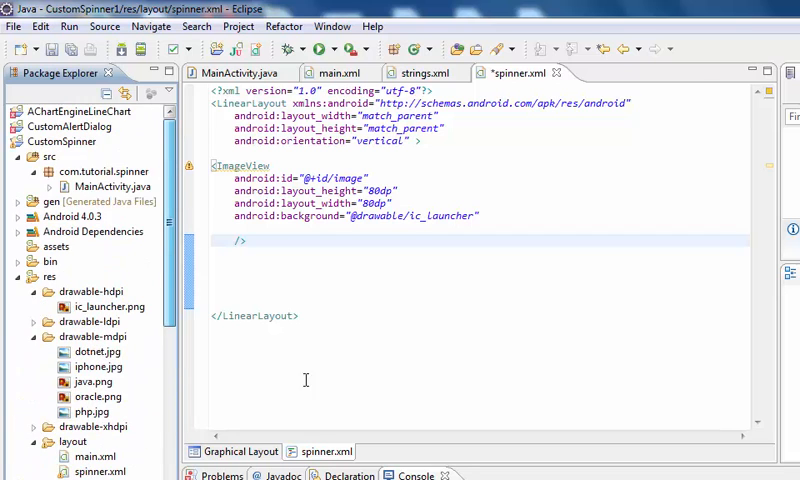
# - Move the first TextView block from above the ImageView to below it, leaving textView1 and textView2 after it
pyautogui.click(238, 452)
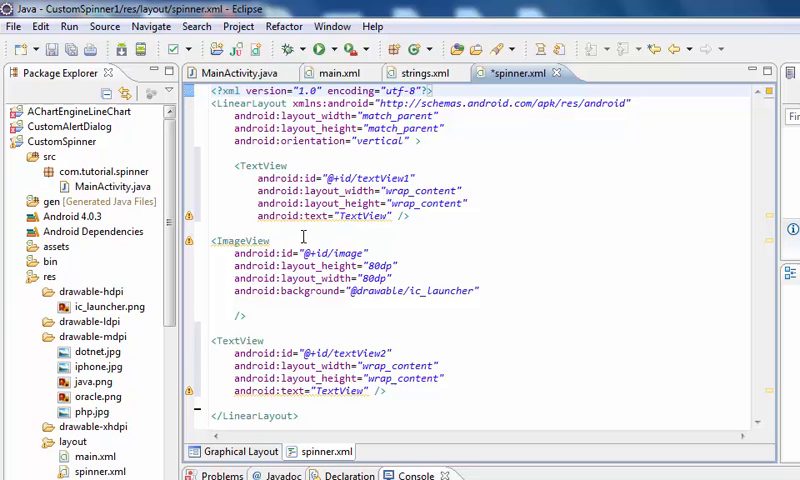
pyautogui.click(264, 340)
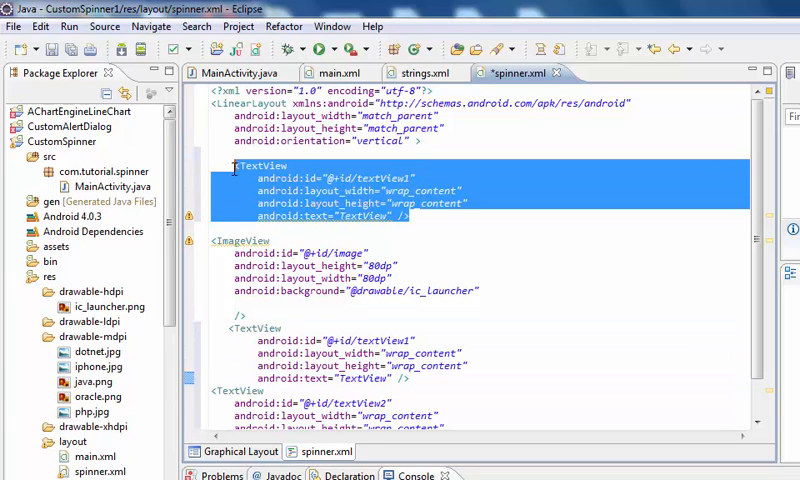
pyautogui.press('Delete')
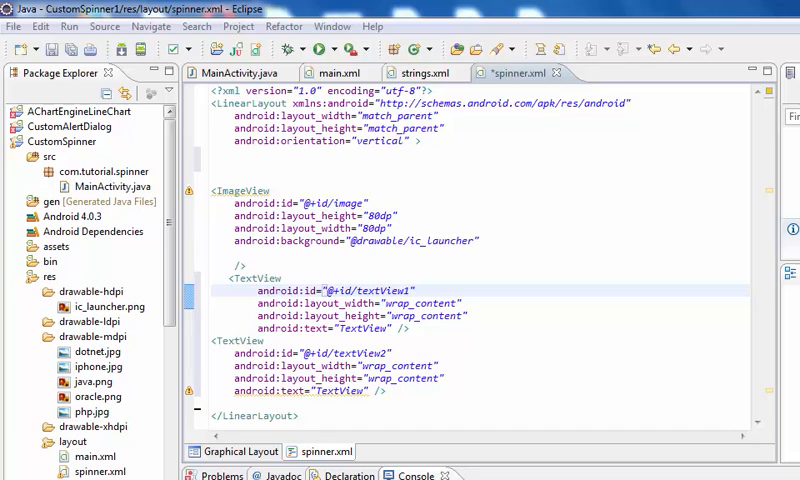
pyautogui.moveTo(628, 414)
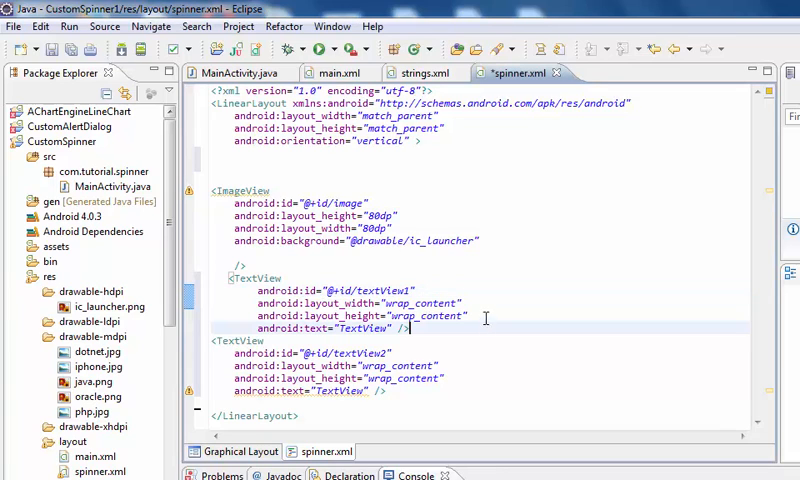
# - Give textView1 android:layout_marginLeft="5dp"
pyautogui.press('Return')
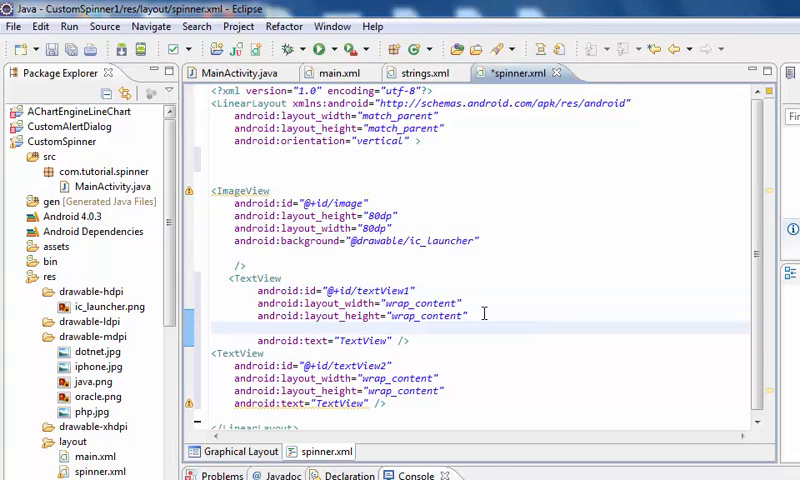
pyautogui.write('android:')
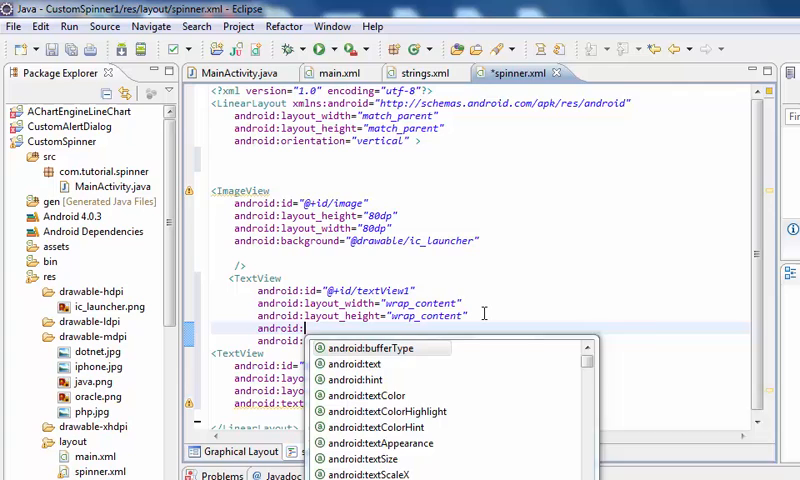
pyautogui.write('layout_marginLeft="')
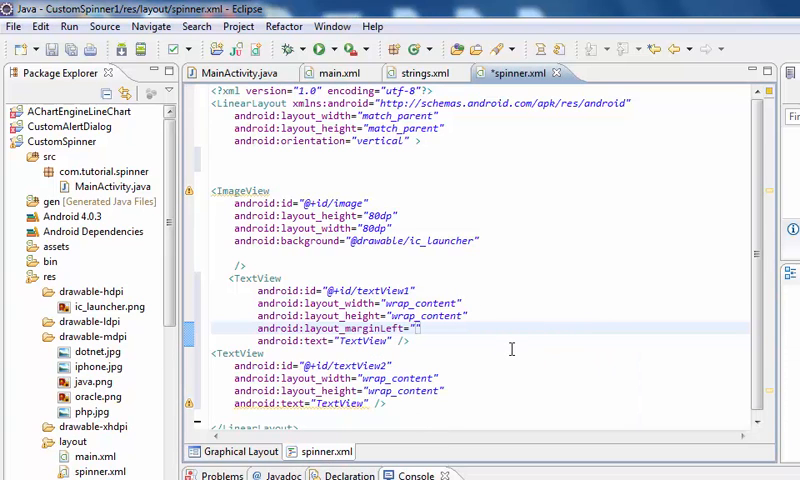
pyautogui.write('5')
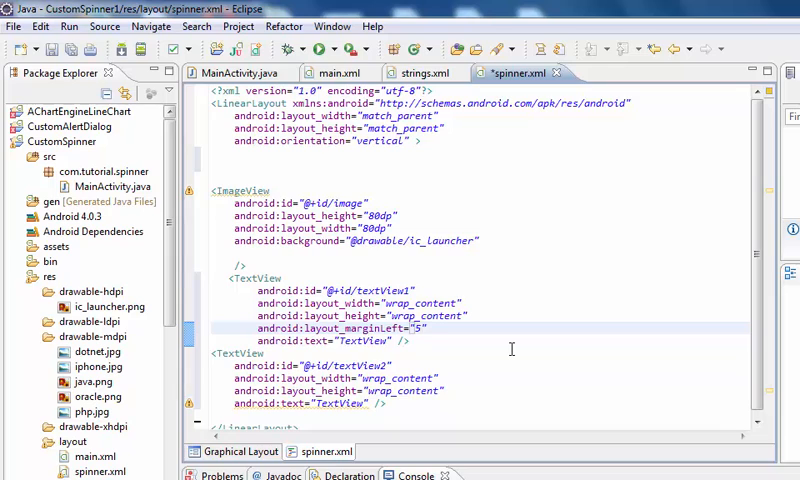
pyautogui.write('dp')
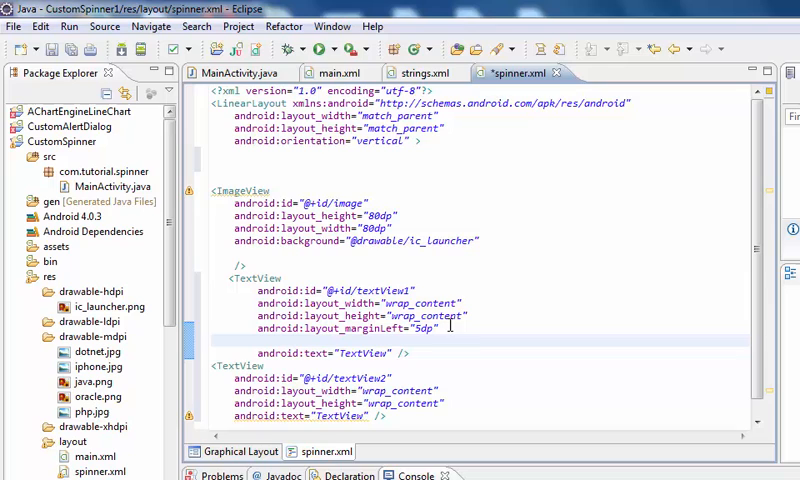
# - Give textView1 android:layout_marginTop="5dp" and begin another android: attribute
pyautogui.write('android:la')
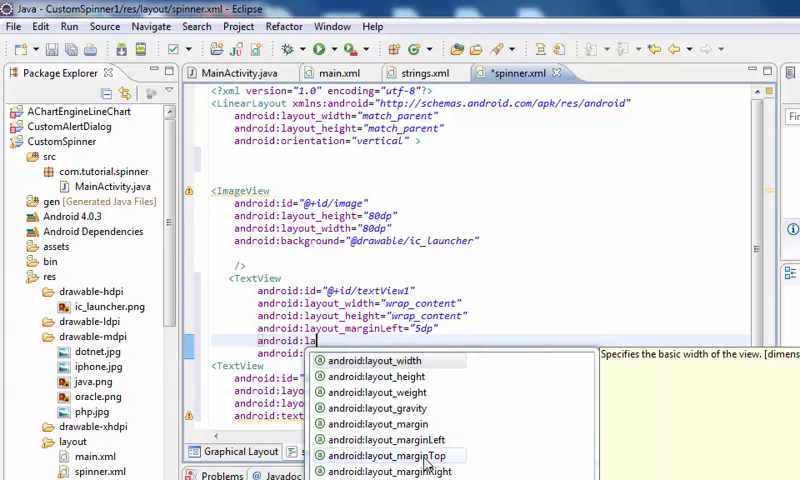
pyautogui.moveTo(432, 462)
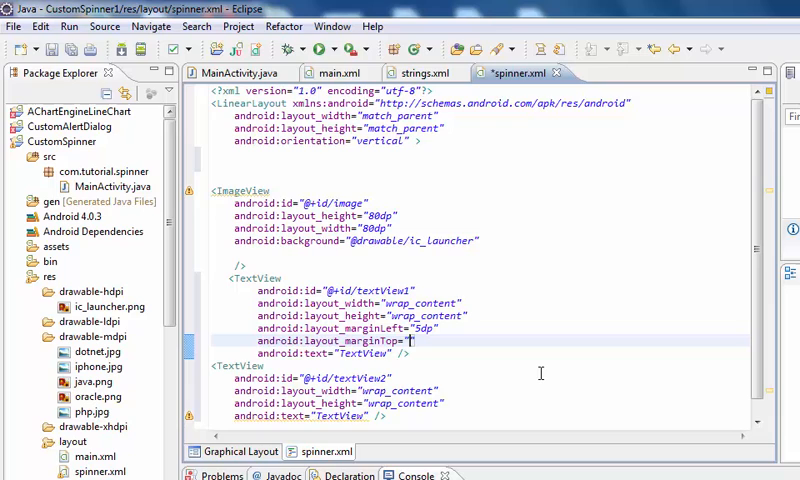
pyautogui.write('5dp')
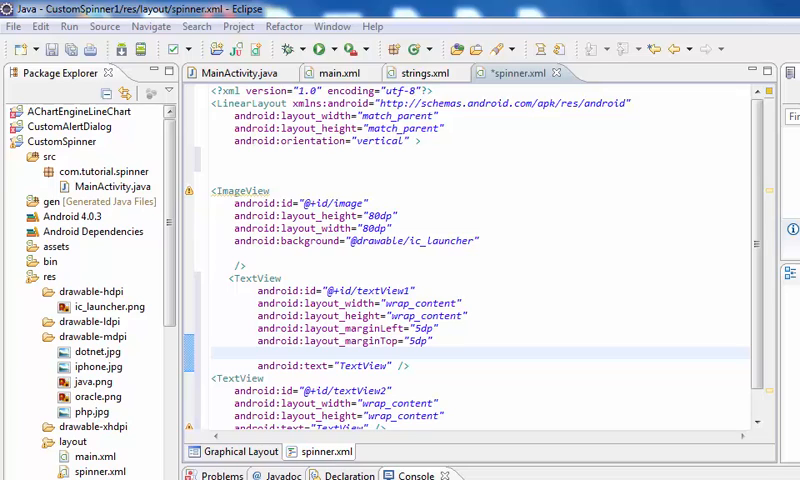
pyautogui.moveTo(452, 340)
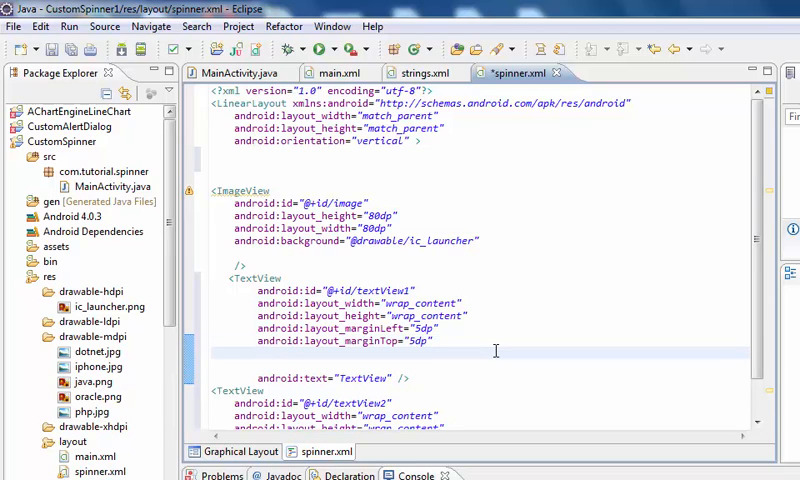
pyautogui.write('android:')
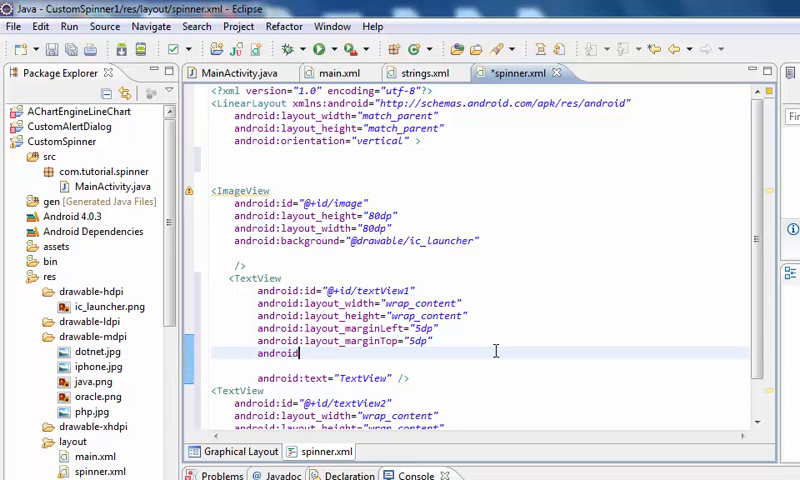